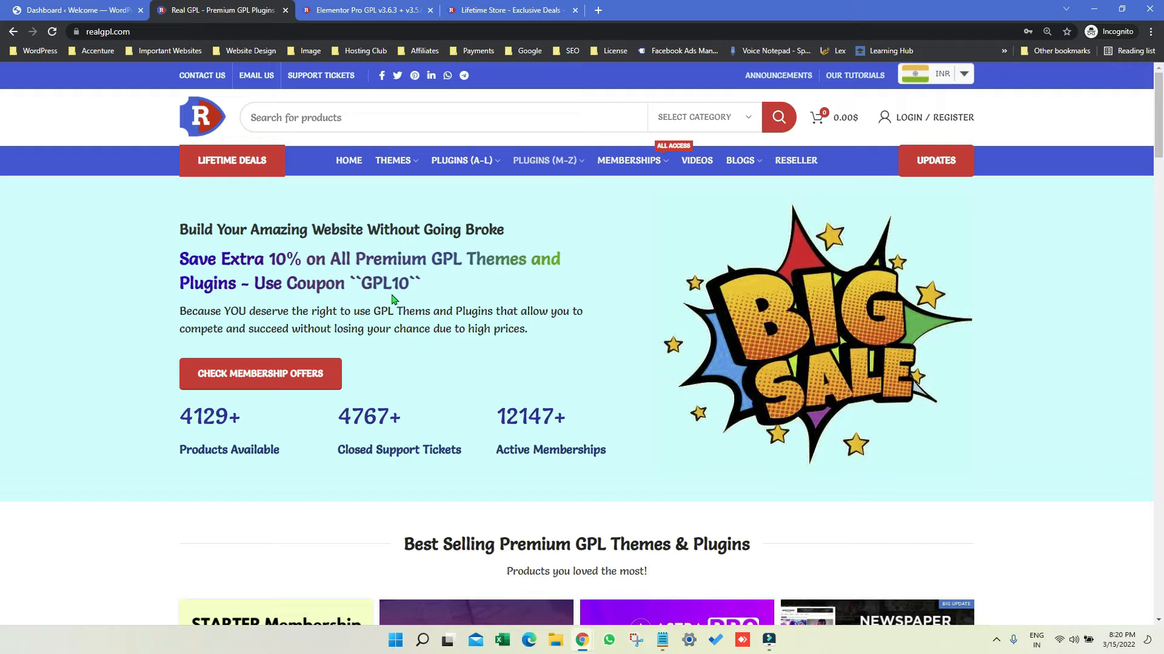
# View RealGPL's Elementor Pro GPL product page, then its Lifetime Store deals page
pyautogui.click(370, 10)
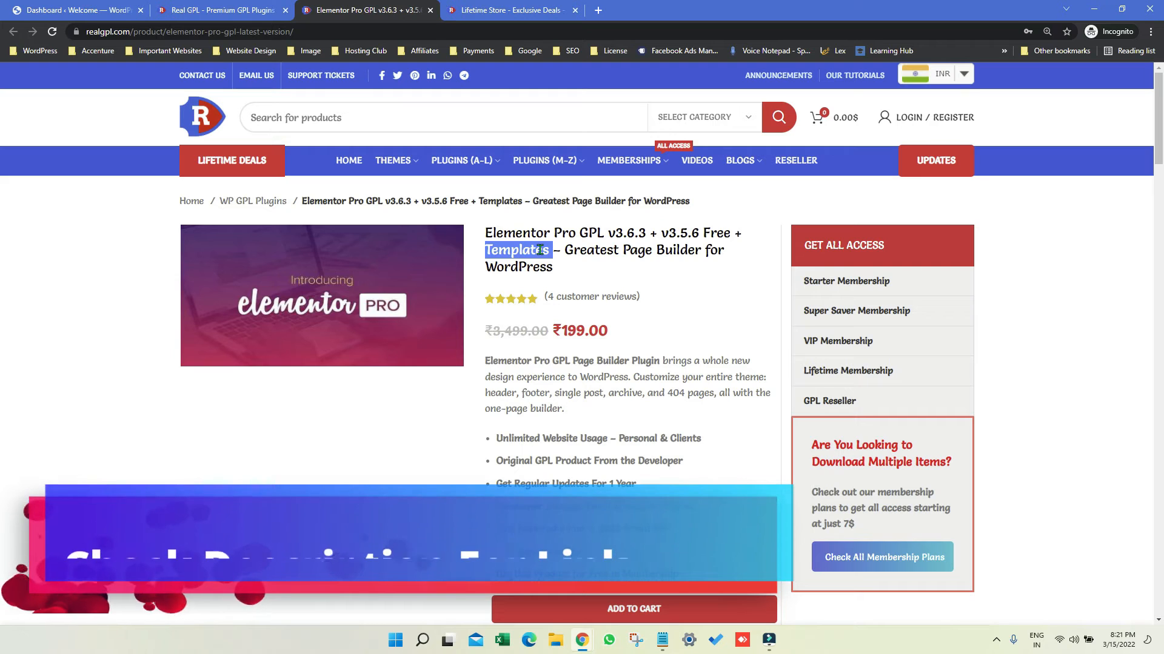
pyautogui.click(515, 9)
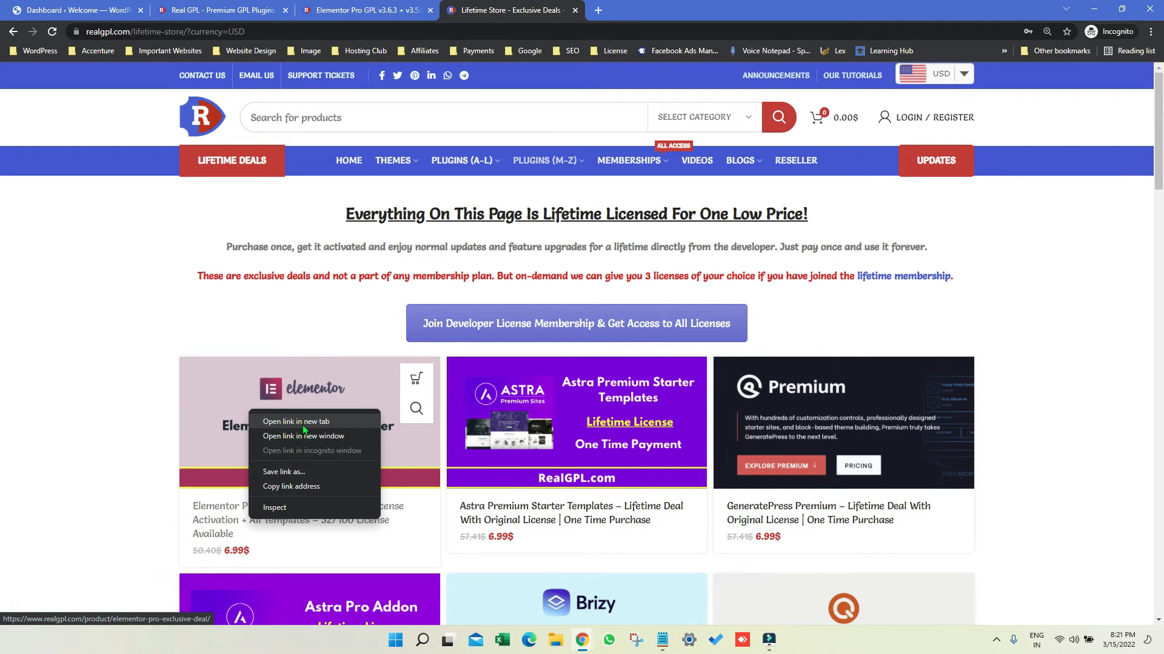
# Launch the Elementor Pro Exclusive Deal in a new tab and browse the remaining lifetime offers
pyautogui.click(296, 422)
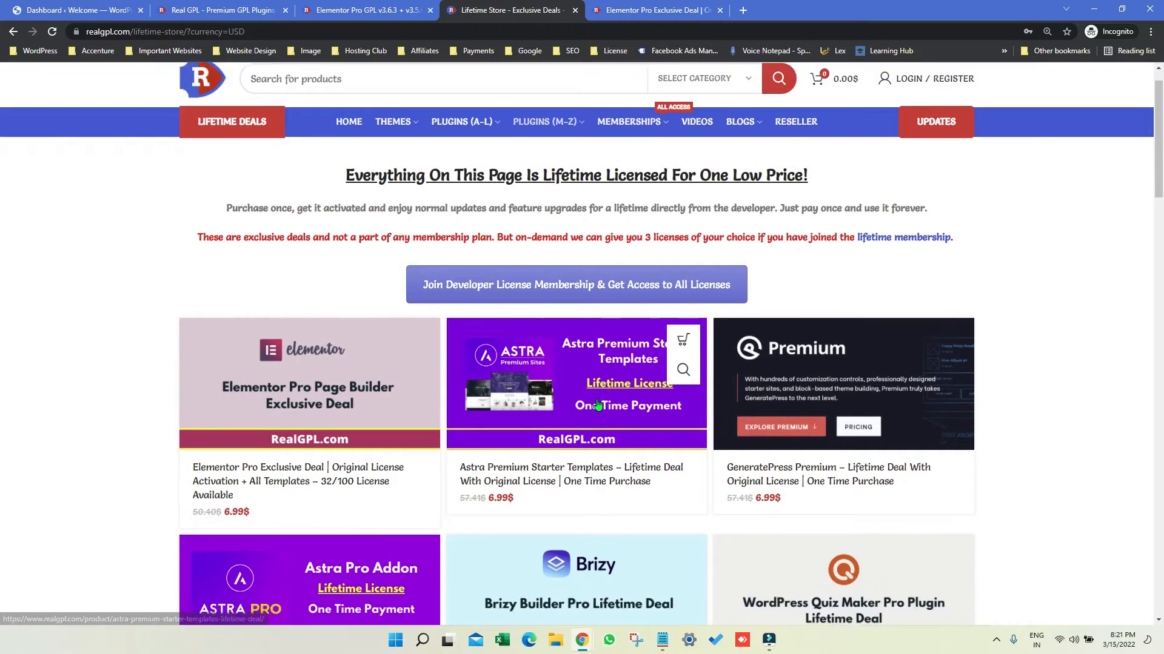
pyautogui.scroll(-3)
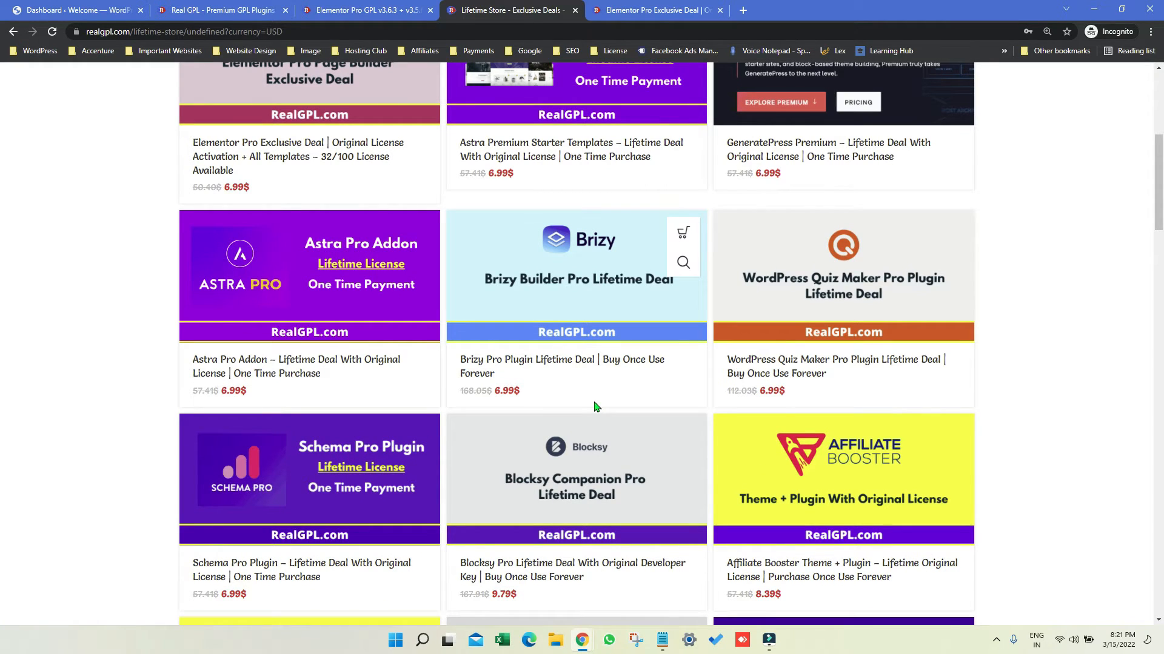
pyautogui.scroll(-3)
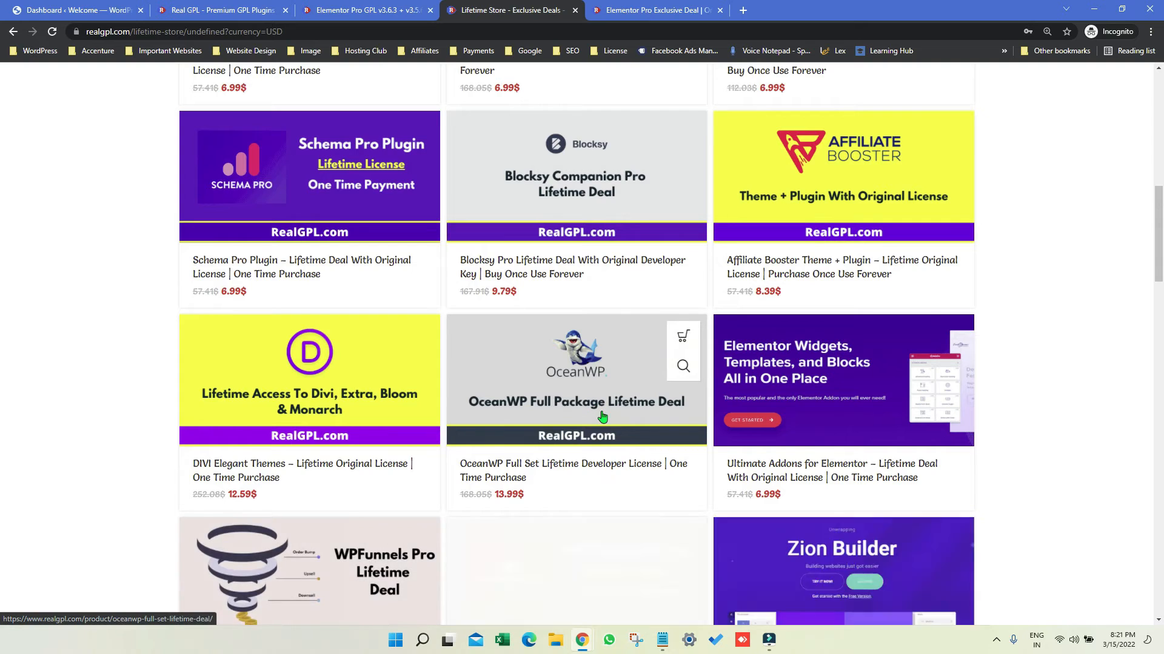
pyautogui.scroll(-3)
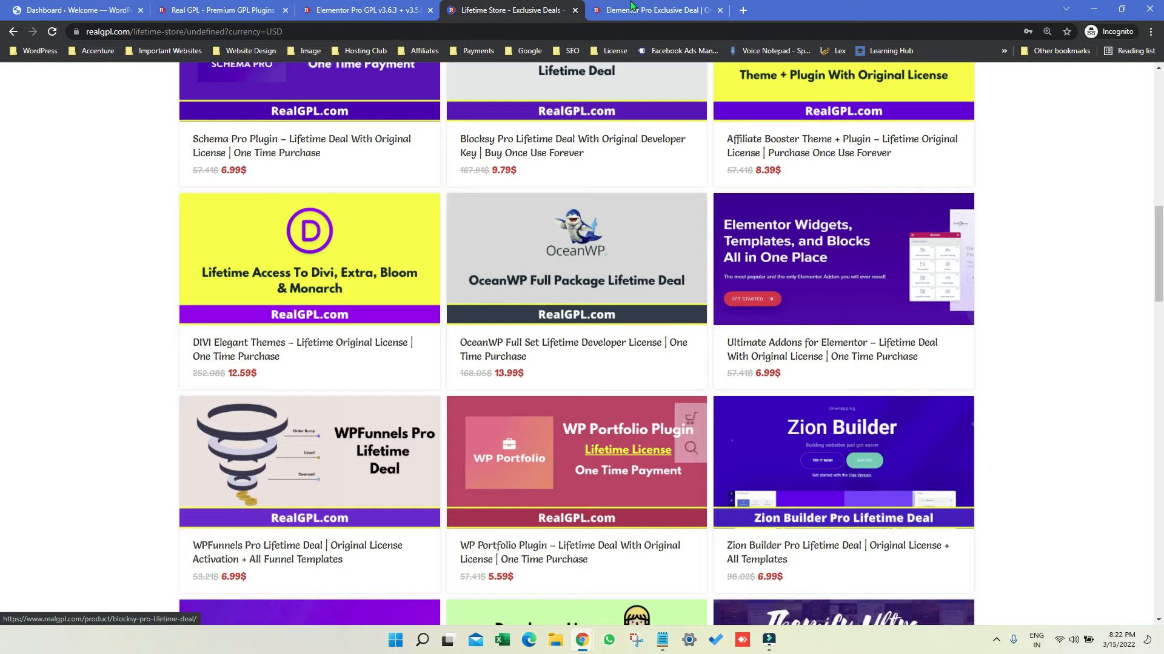
pyautogui.moveTo(635, 6)
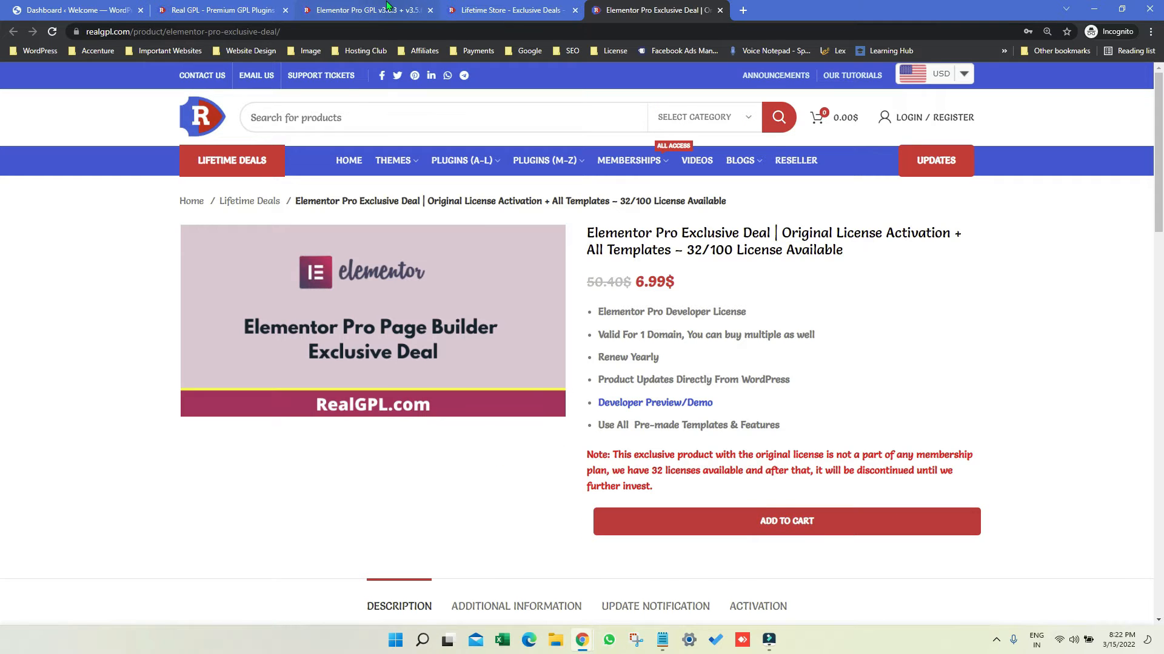
# Return to the Elementor Pro GPL page, then bring up File Explorer on Documents
pyautogui.click(376, 10)
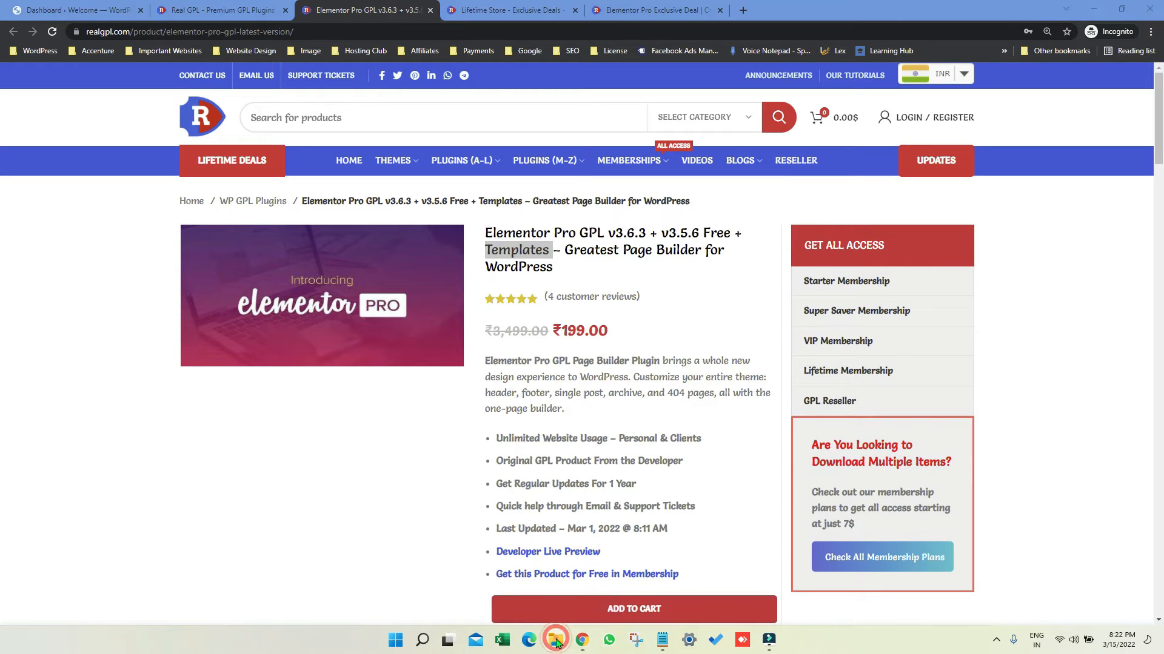
pyautogui.click(555, 640)
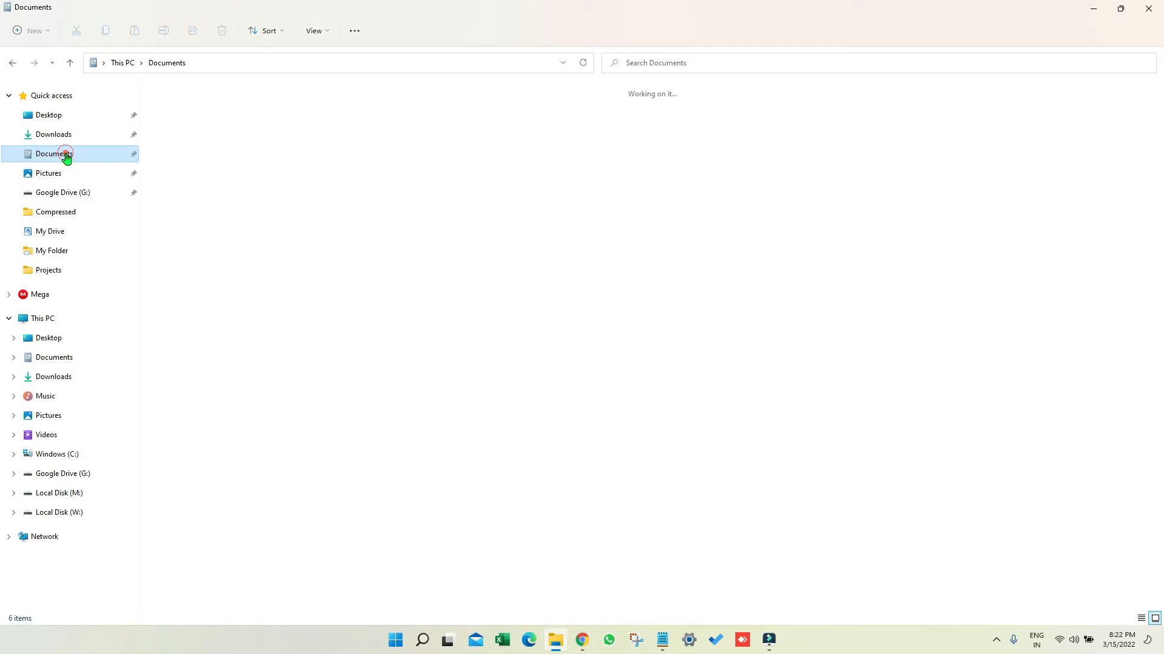
# Extract the elementorism-landing-page ZIP in Downloads into a folder of the same name
pyautogui.click(53, 134)
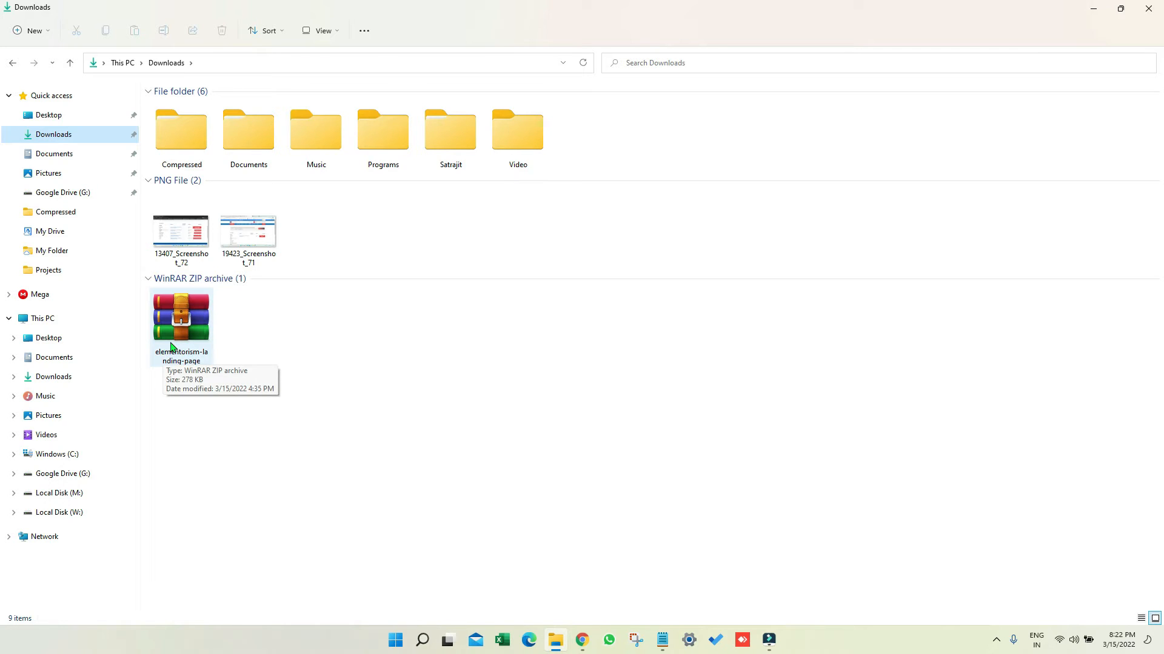
pyautogui.click(180, 321)
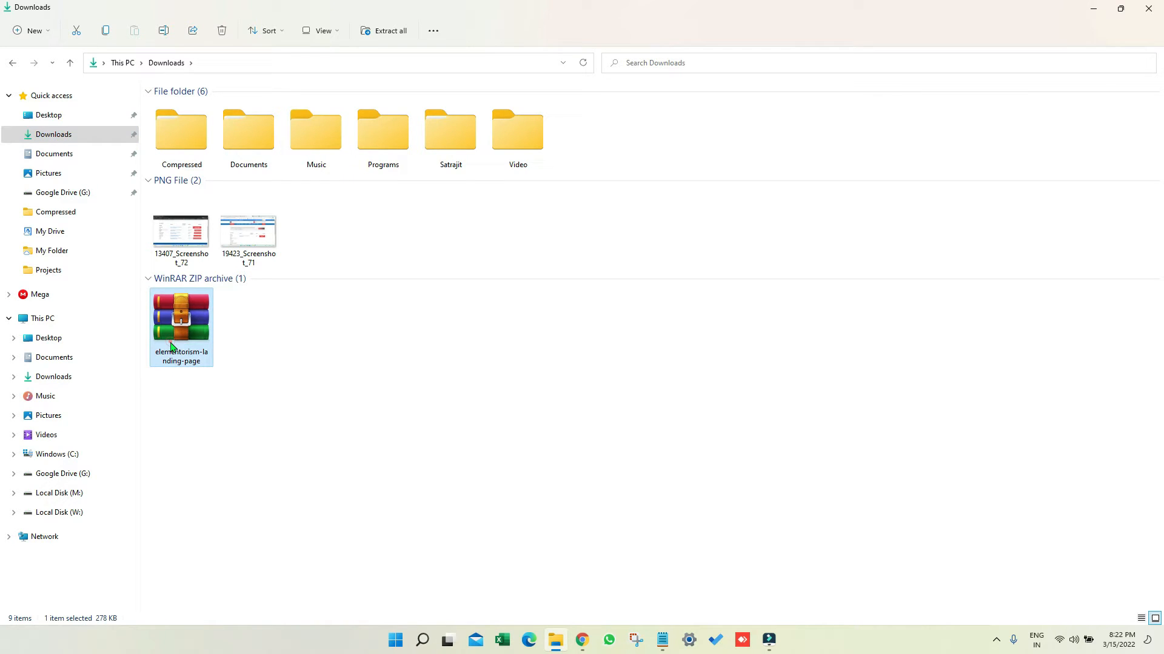
pyautogui.rightClick(181, 319)
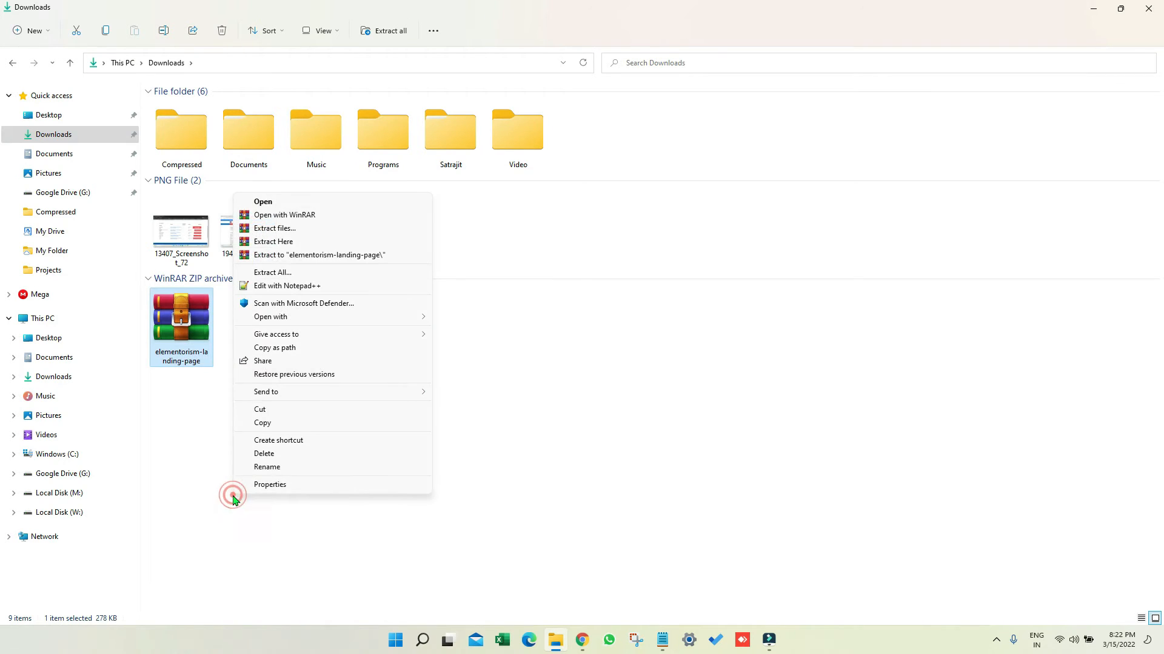
pyautogui.click(275, 228)
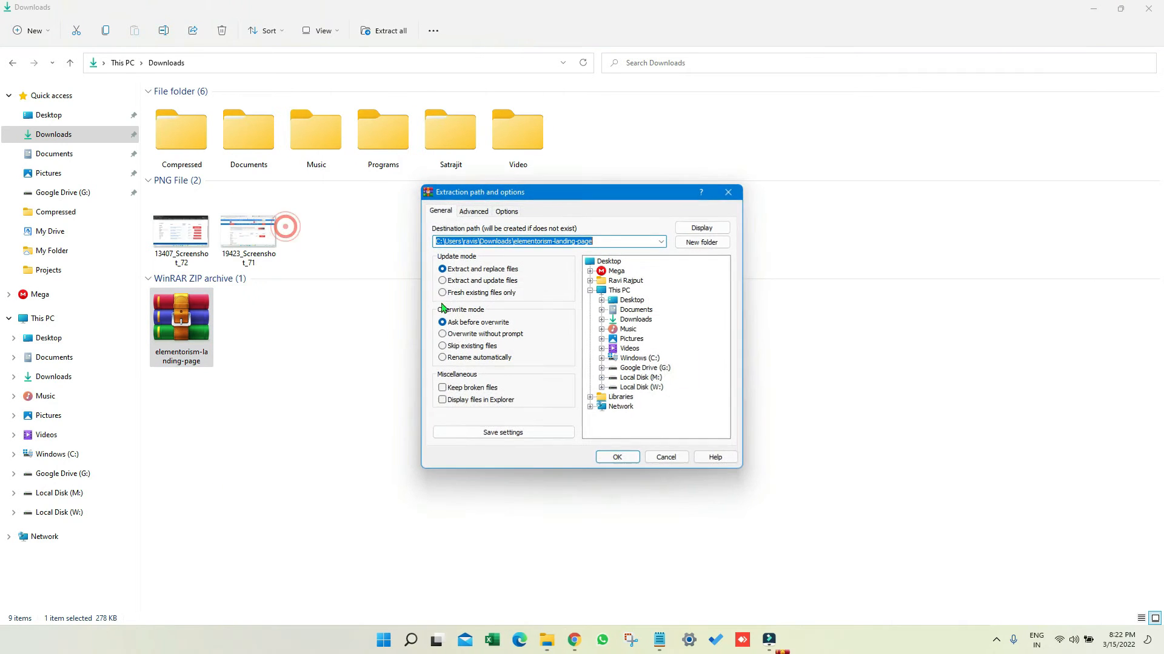
pyautogui.click(617, 457)
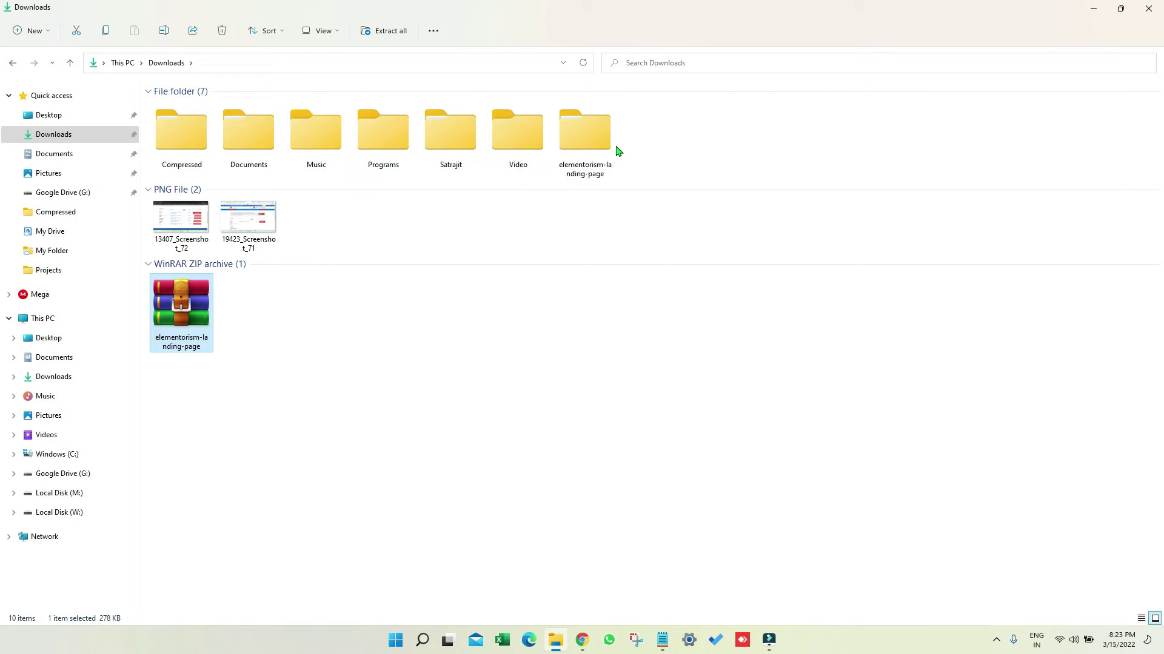
# Browse into elementor-pro-2.7.2_licensed > elementorism-landing-pages and select the london archive
pyautogui.doubleClick(586, 127)
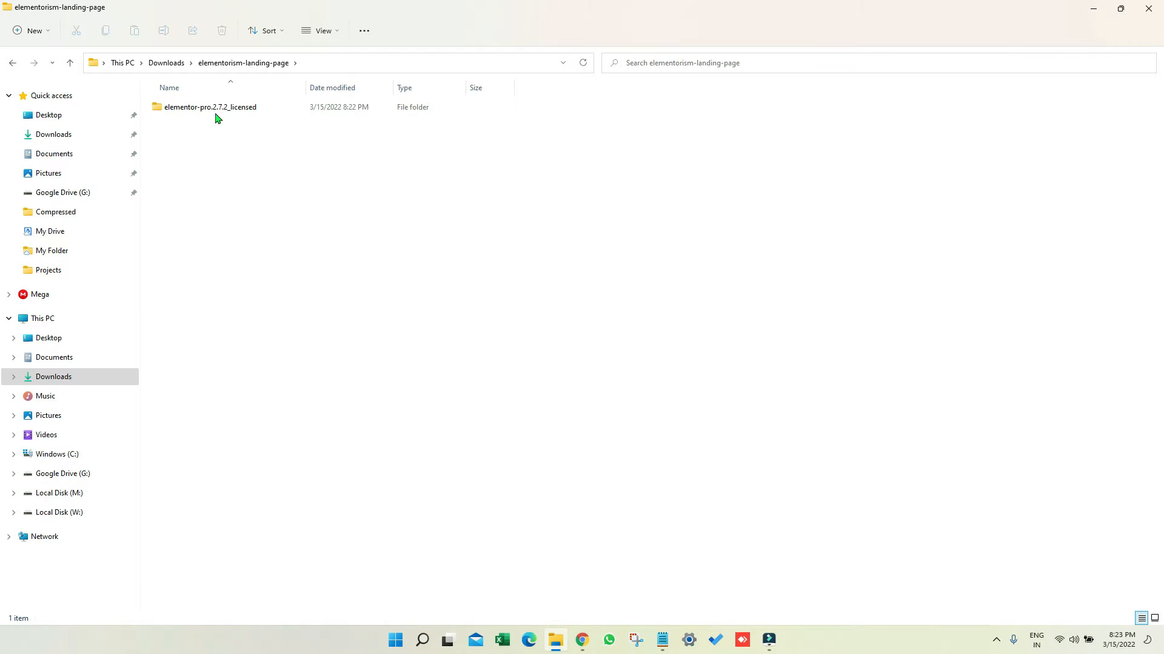
pyautogui.doubleClick(208, 107)
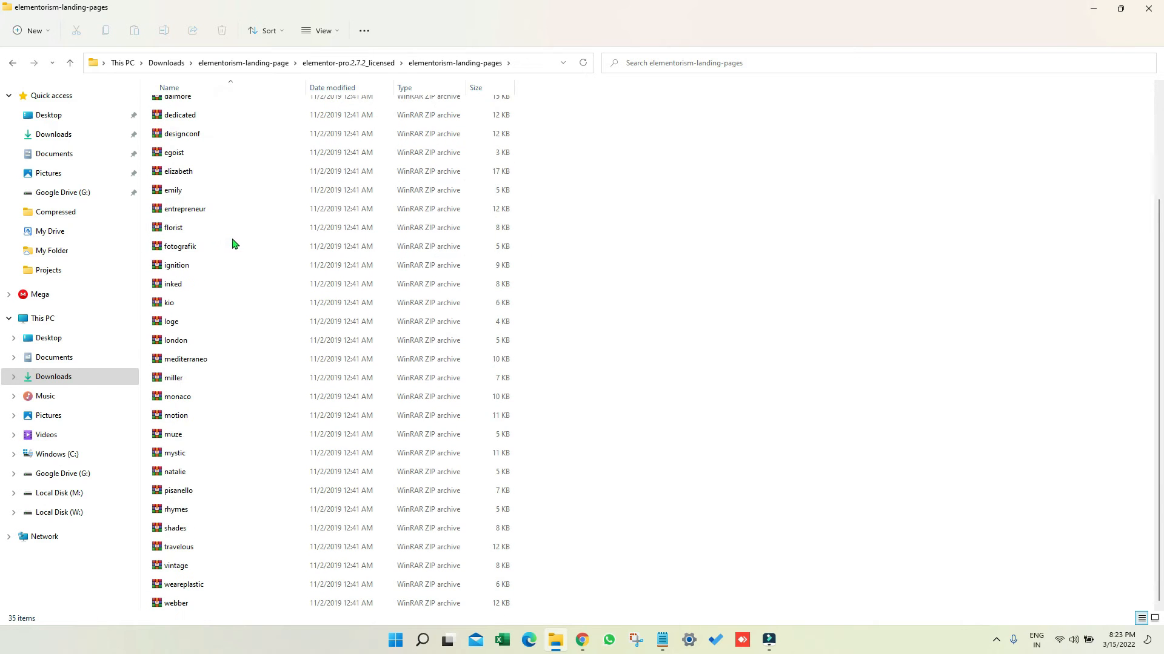
pyautogui.click(176, 529)
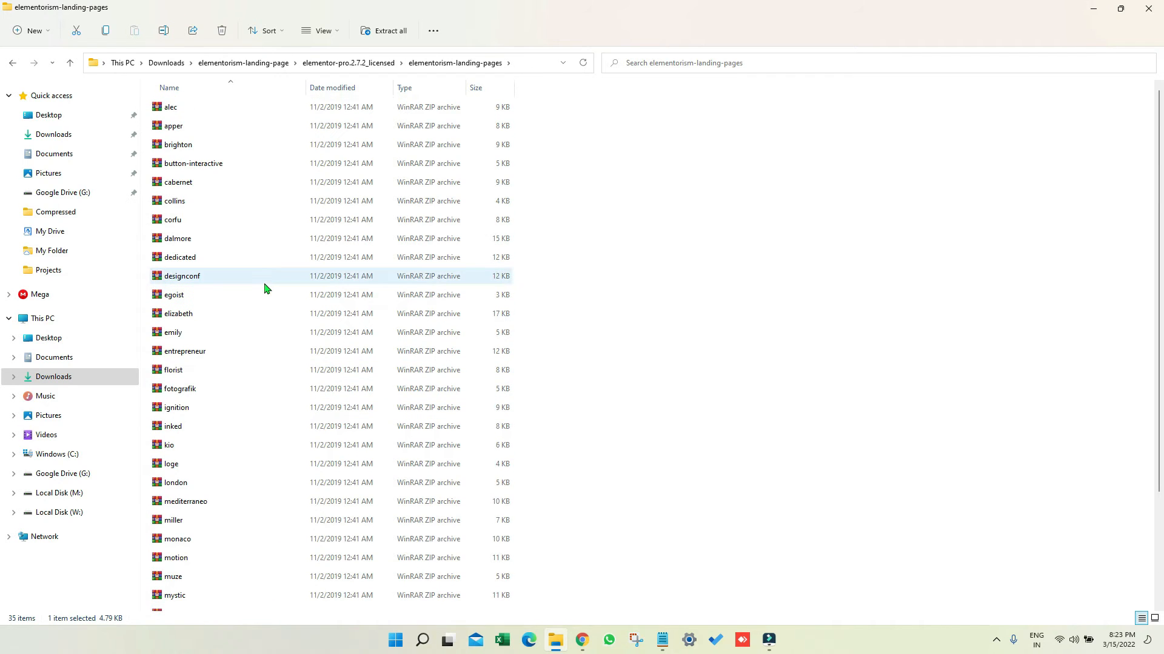
pyautogui.moveTo(266, 279)
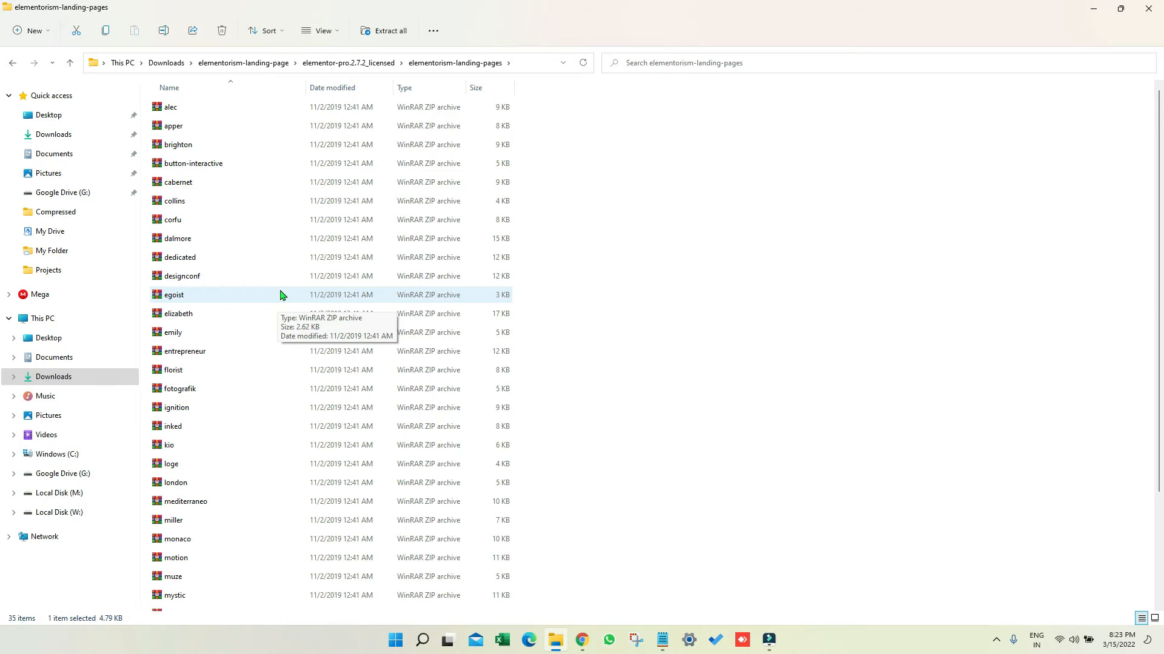
pyautogui.scroll(-3)
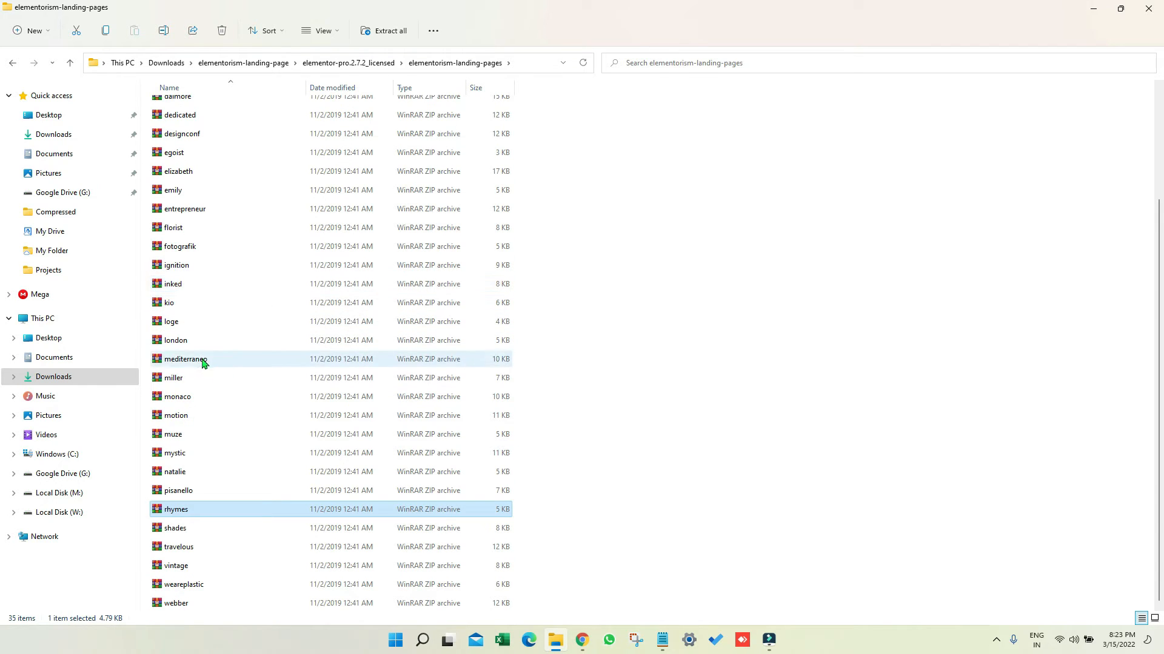
pyautogui.click(176, 340)
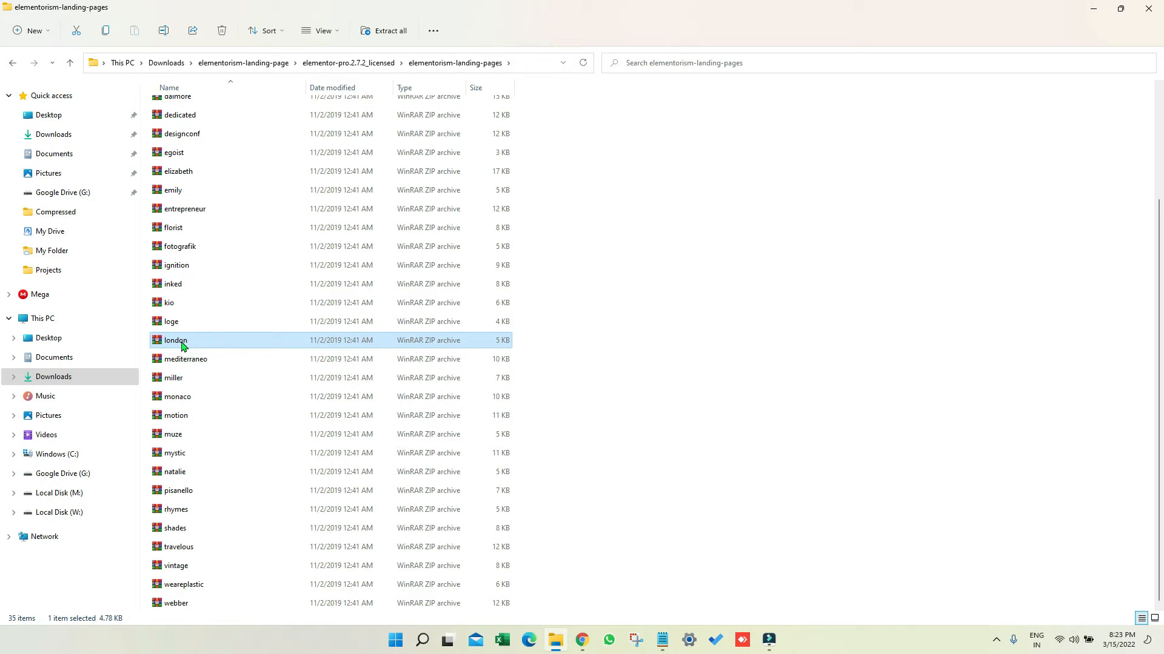
# Extract the london ZIP here to get london.json, then switch to the WordPress dashboard
pyautogui.rightClick(182, 342)
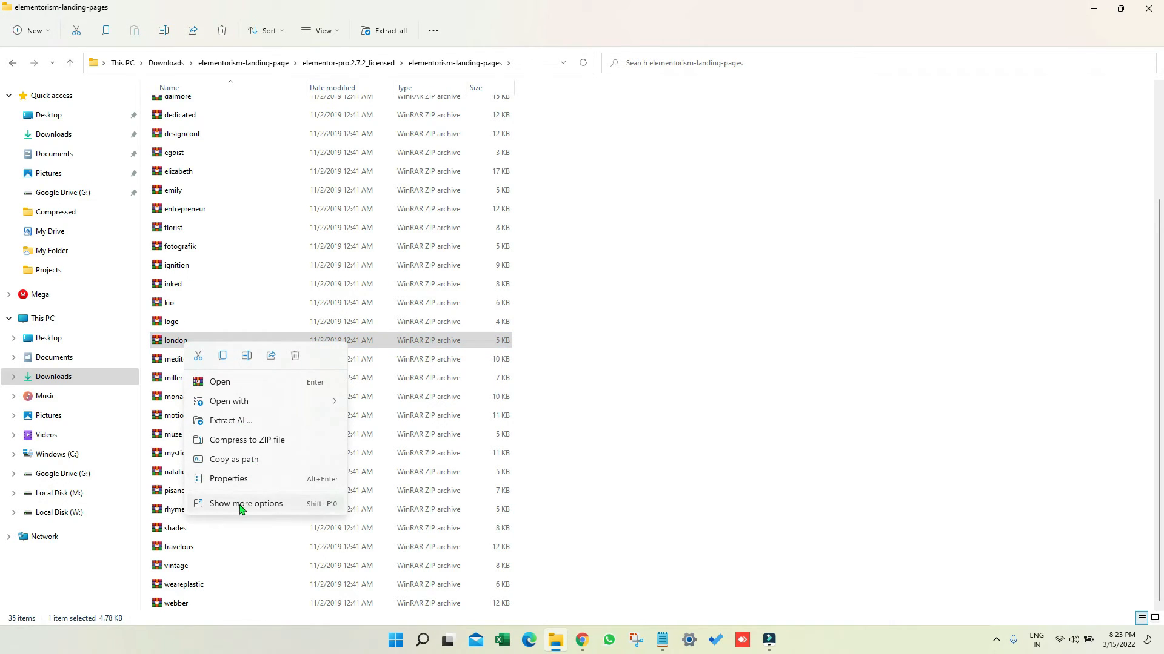
pyautogui.click(246, 503)
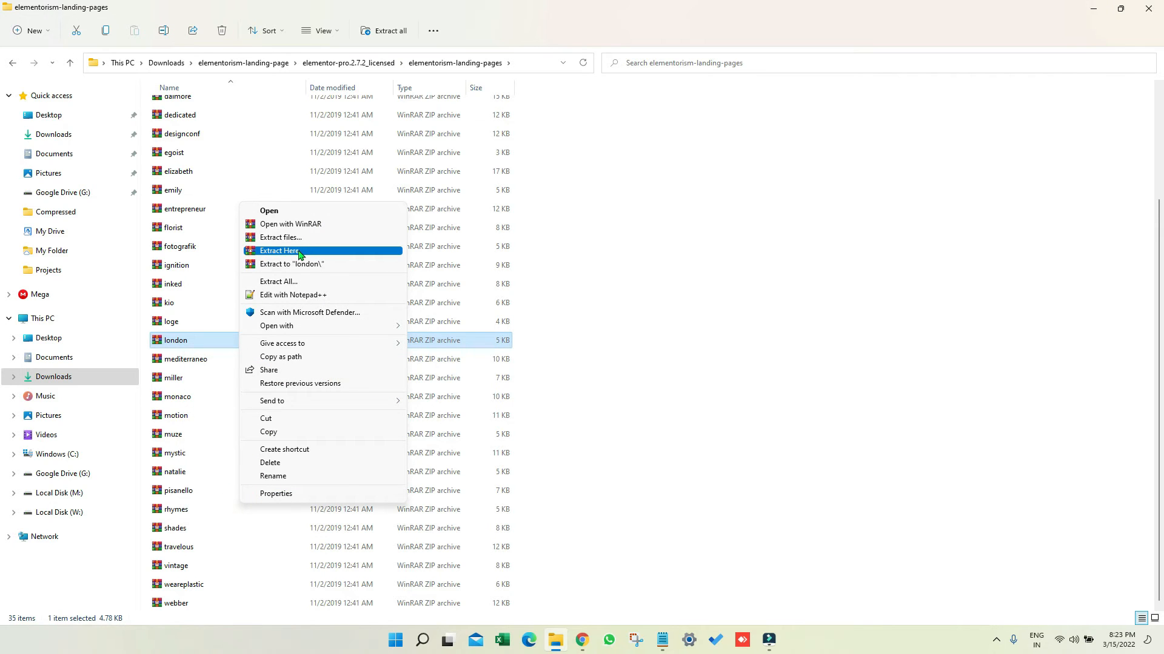
pyautogui.click(279, 250)
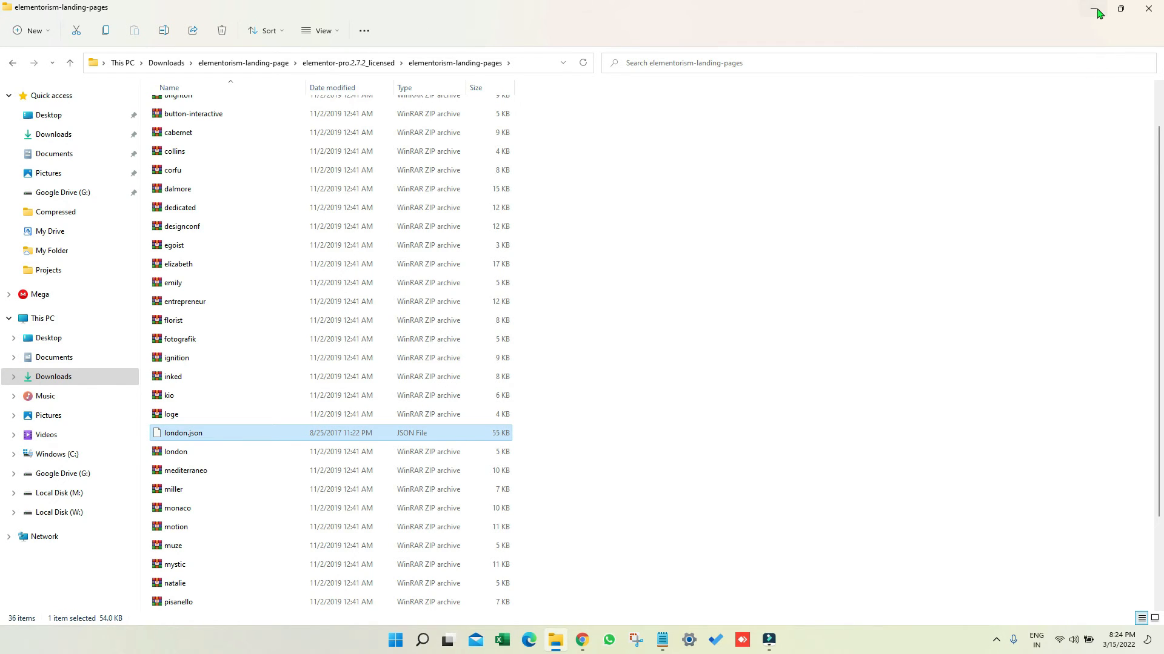
pyautogui.click(581, 640)
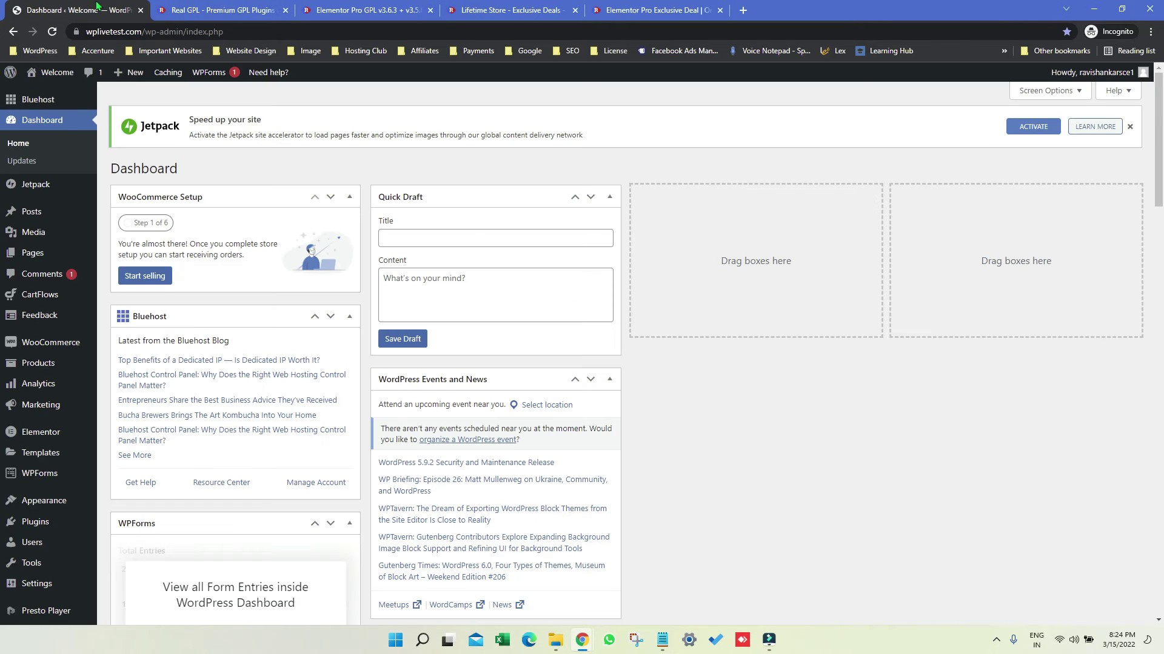
pyautogui.moveTo(37, 364)
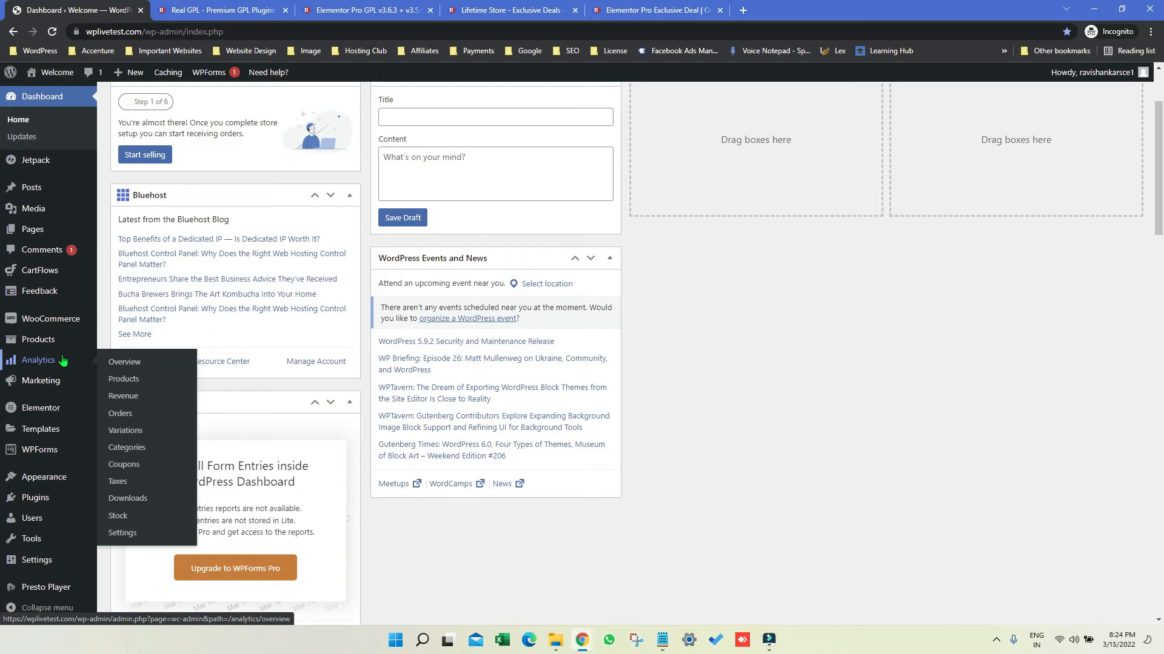
pyautogui.moveTo(36, 429)
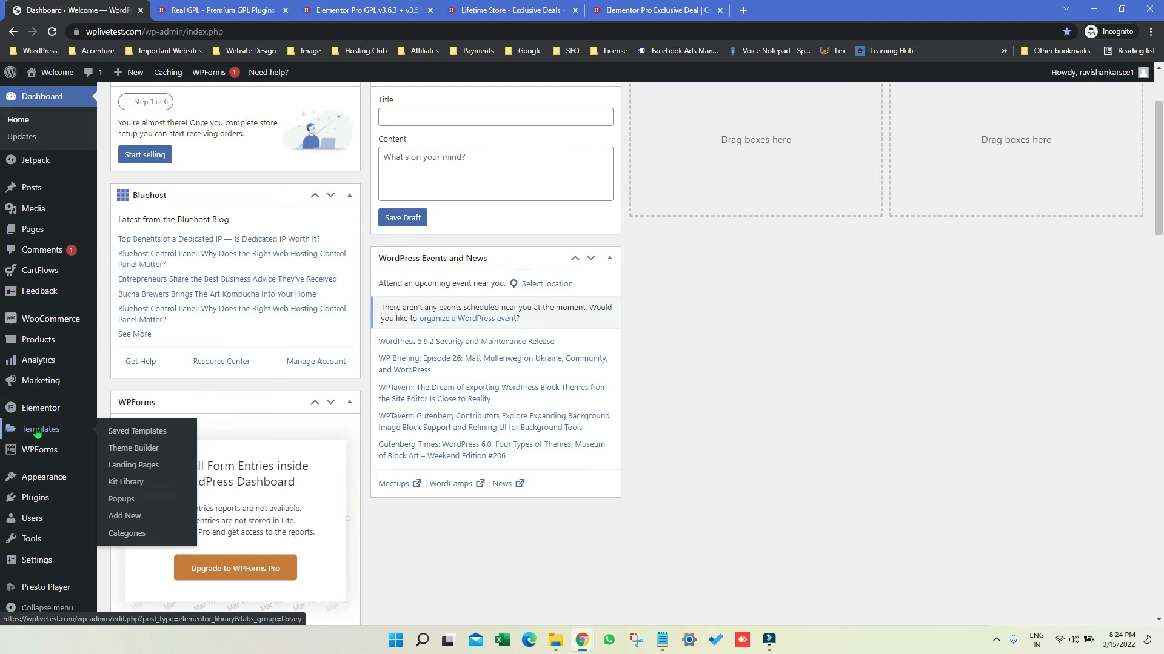
pyautogui.moveTo(55, 429)
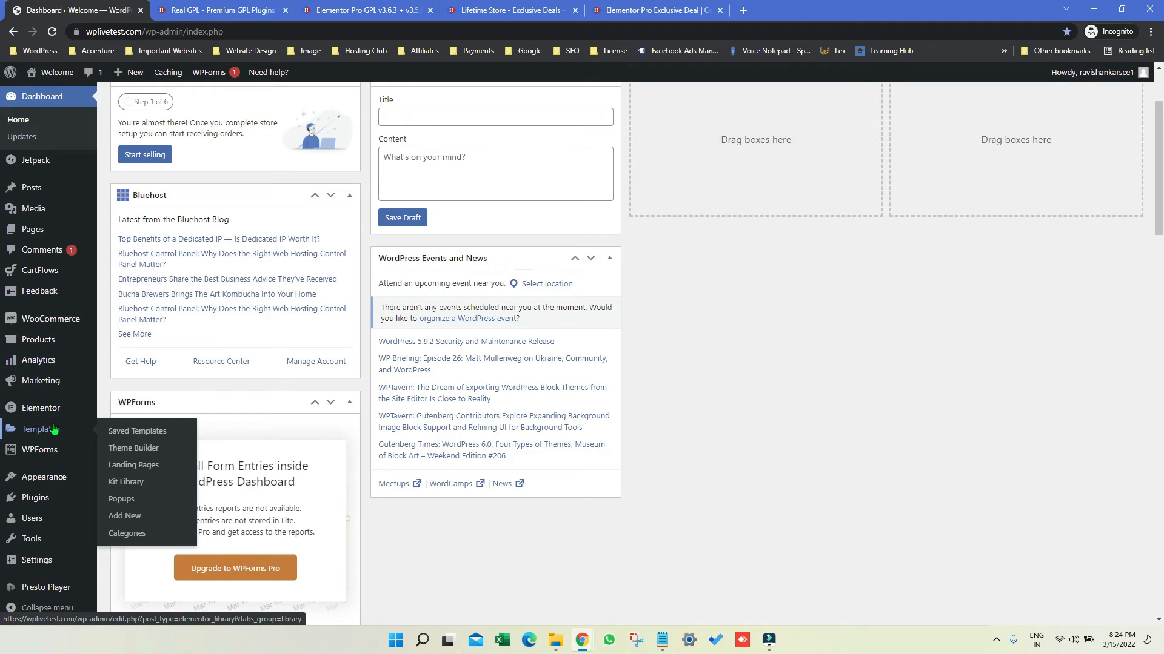
pyautogui.moveTo(121, 433)
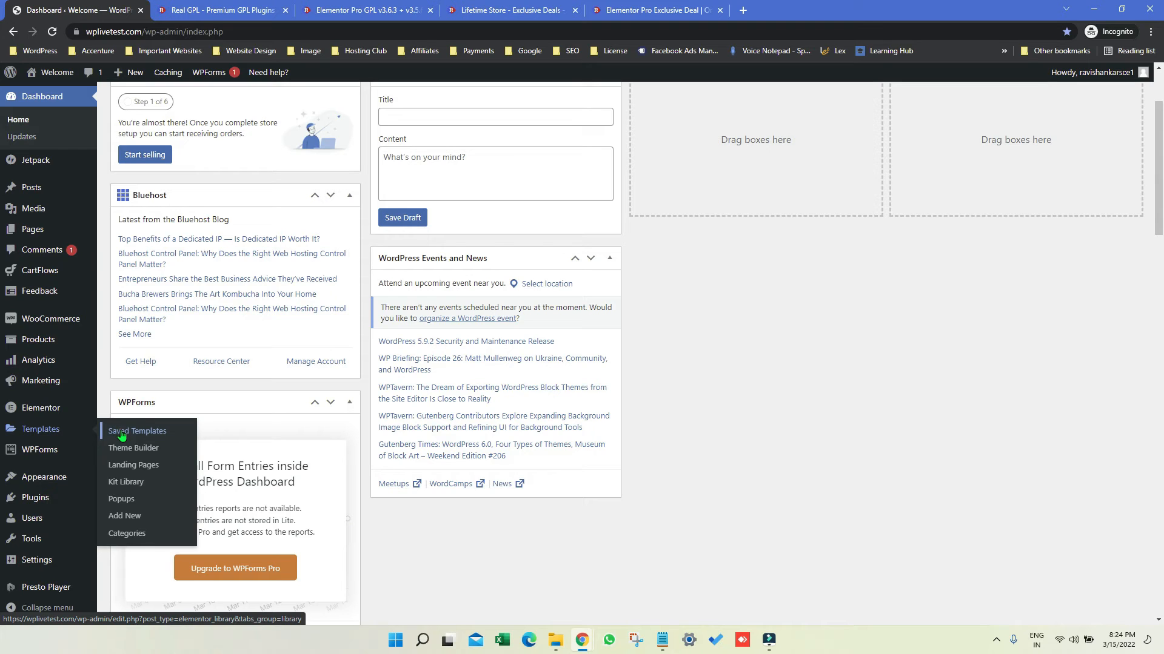
# Go to Elementor's Saved Templates library, currently empty
pyautogui.click(138, 431)
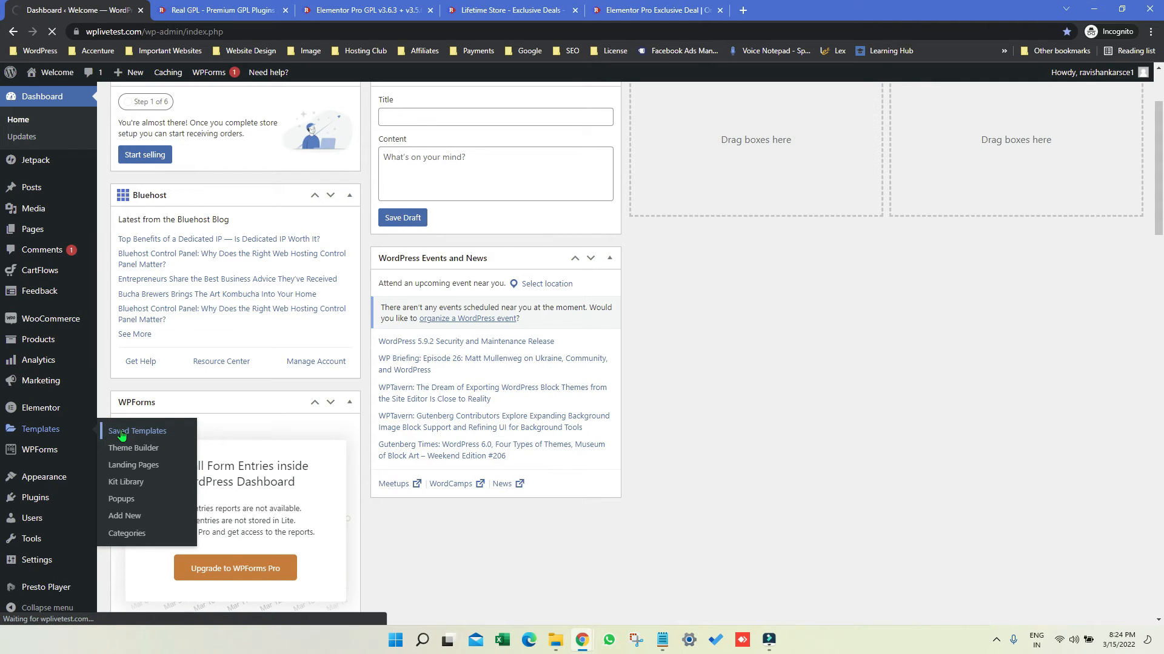
pyautogui.click(137, 431)
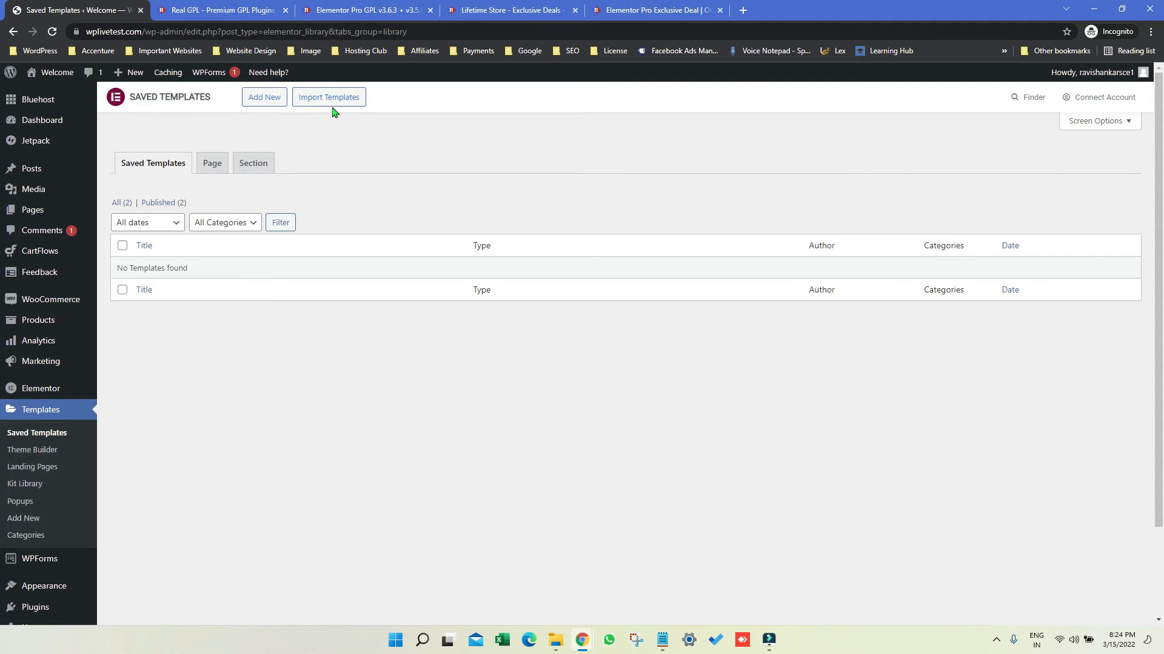
# Import london.json so the London template appears in My Templates
pyautogui.click(329, 97)
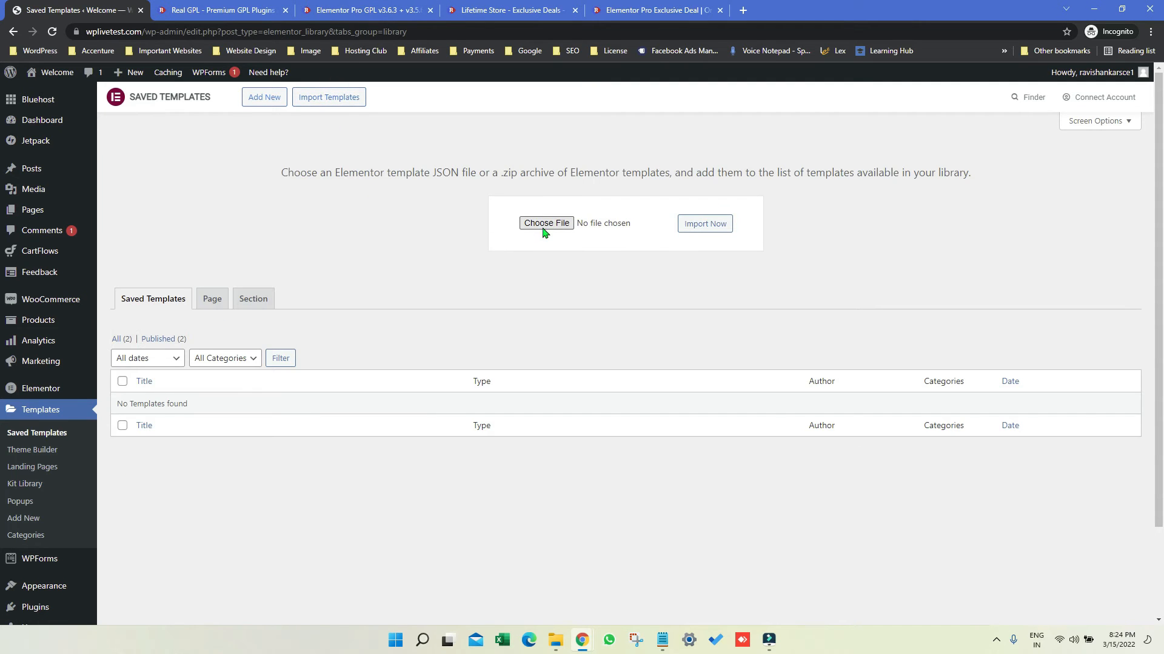
pyautogui.click(545, 223)
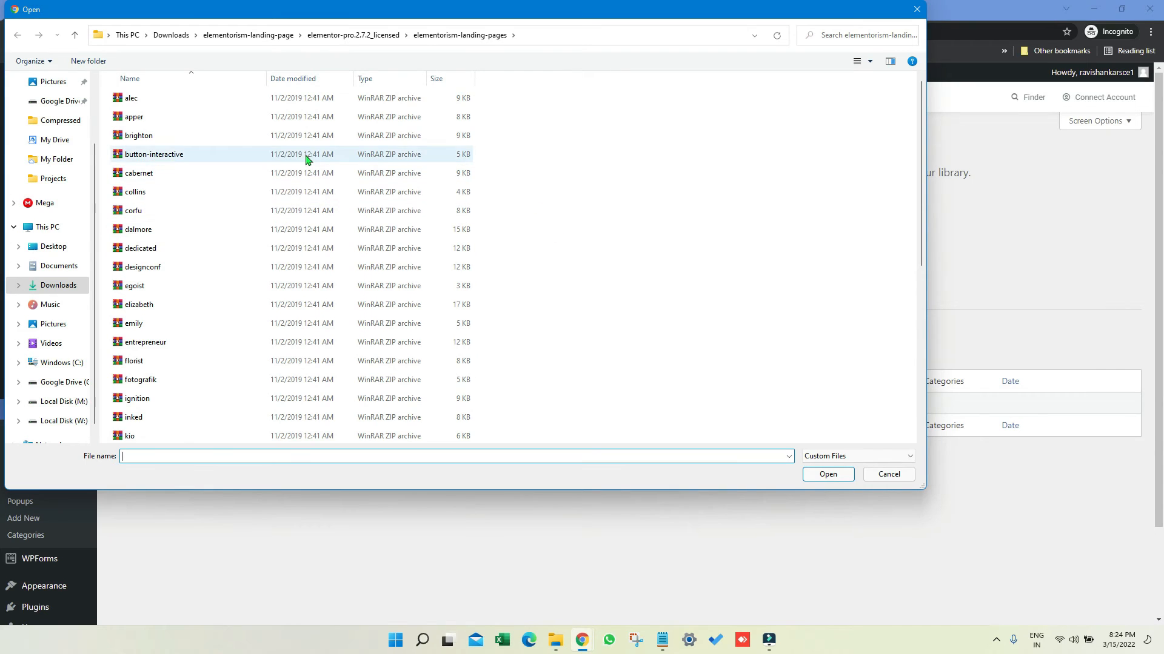
pyautogui.scroll(-3)
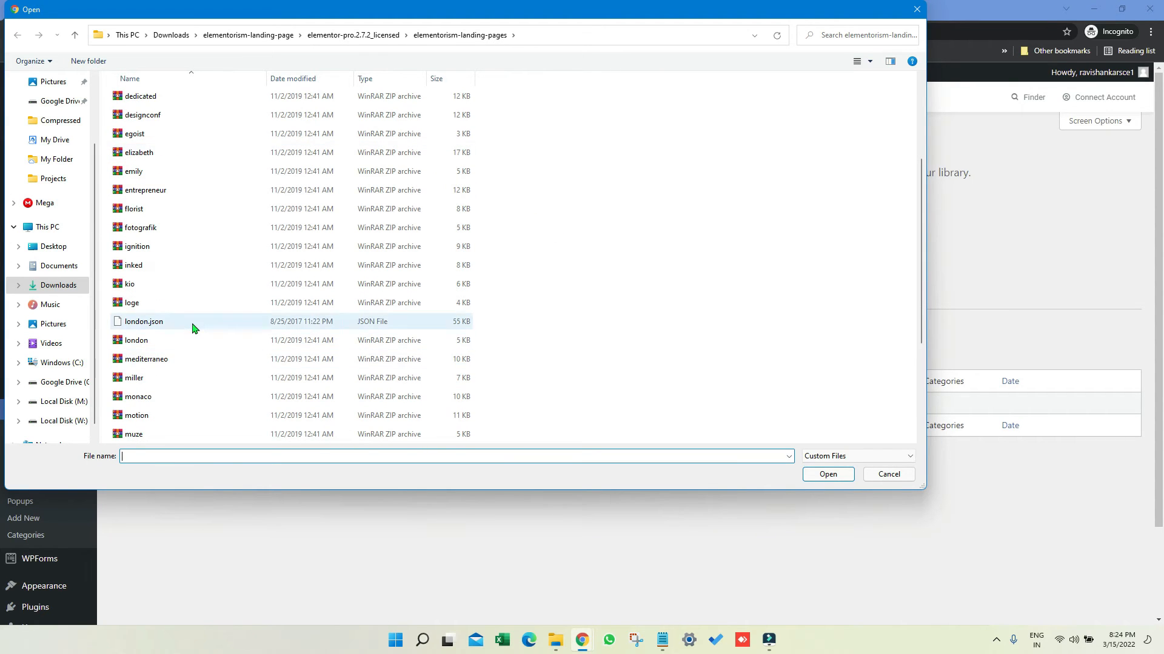
pyautogui.click(828, 475)
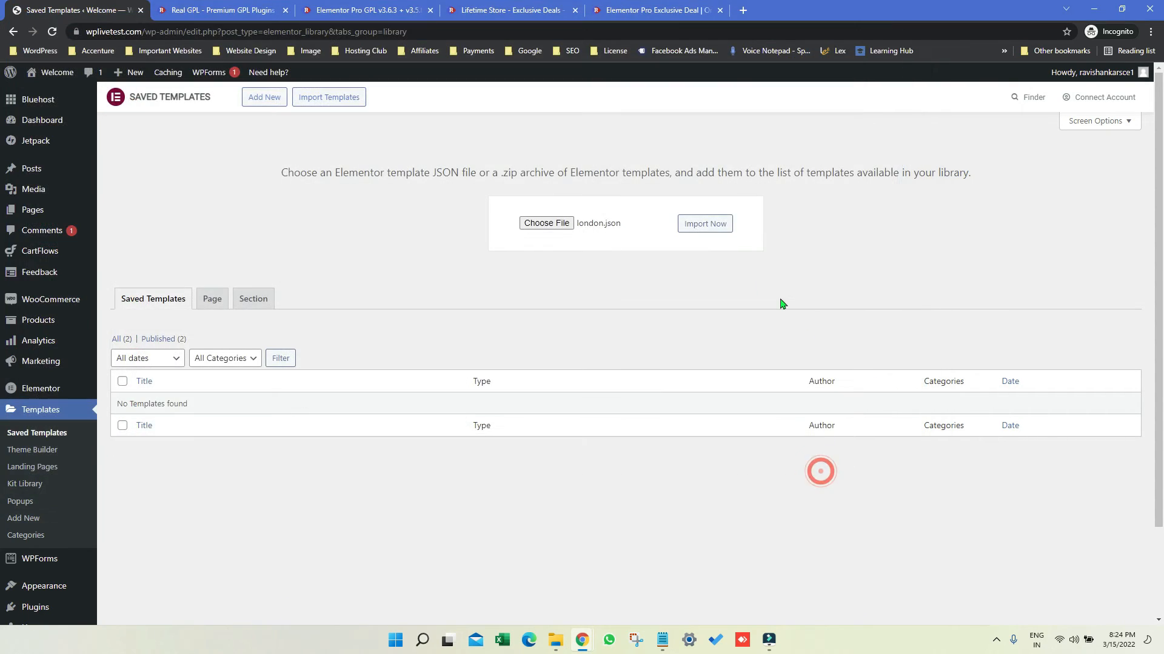
pyautogui.click(705, 223)
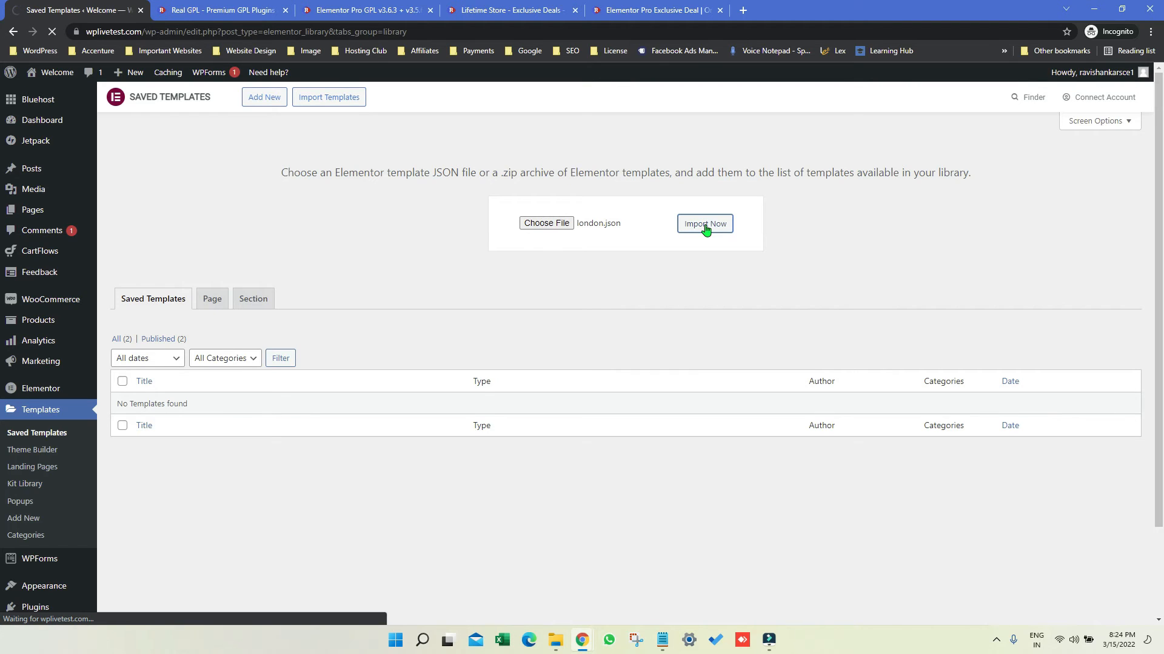
pyautogui.click(704, 223)
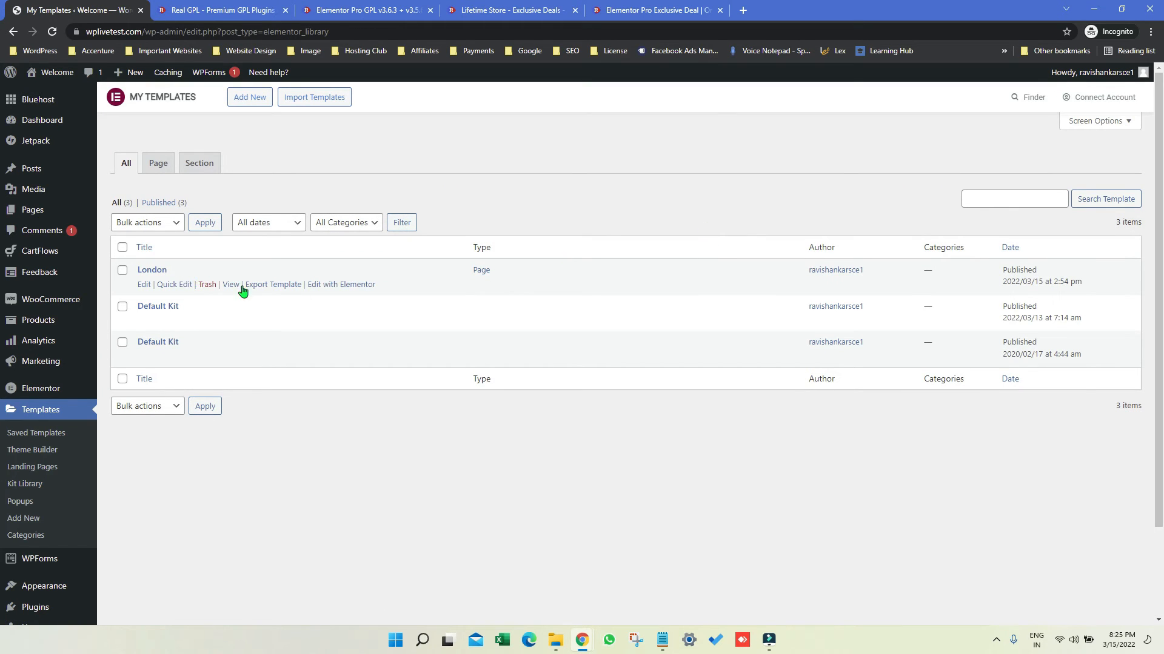
pyautogui.moveTo(180, 279)
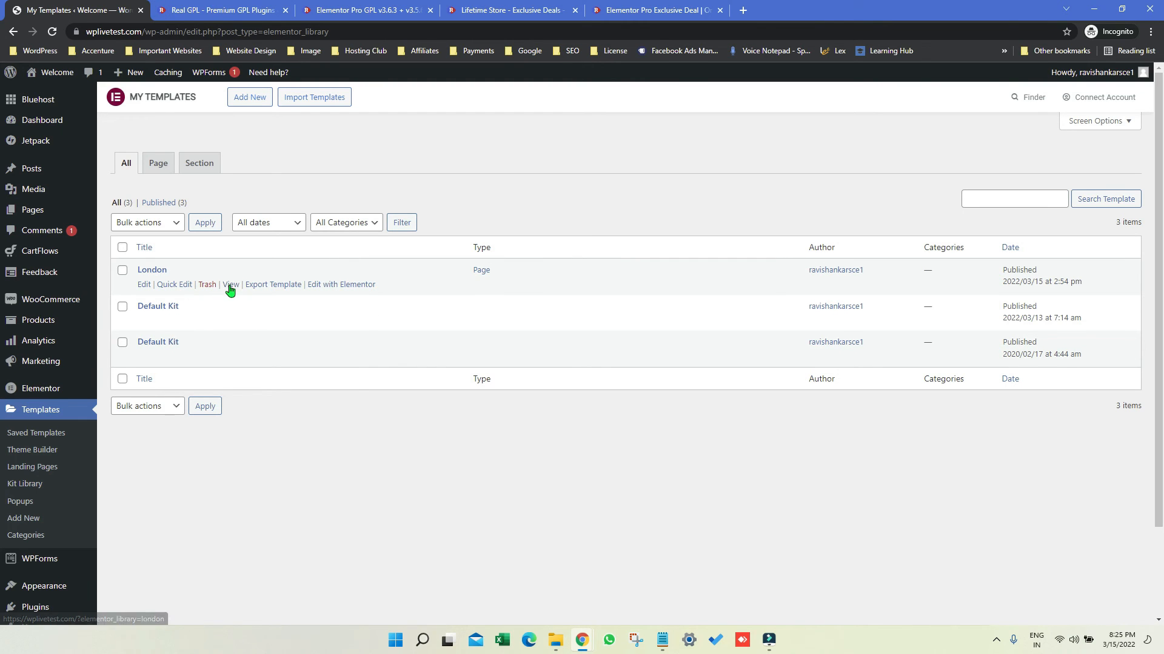
# View the London template's front-end preview with the Renta London Calling hero
pyautogui.click(230, 284)
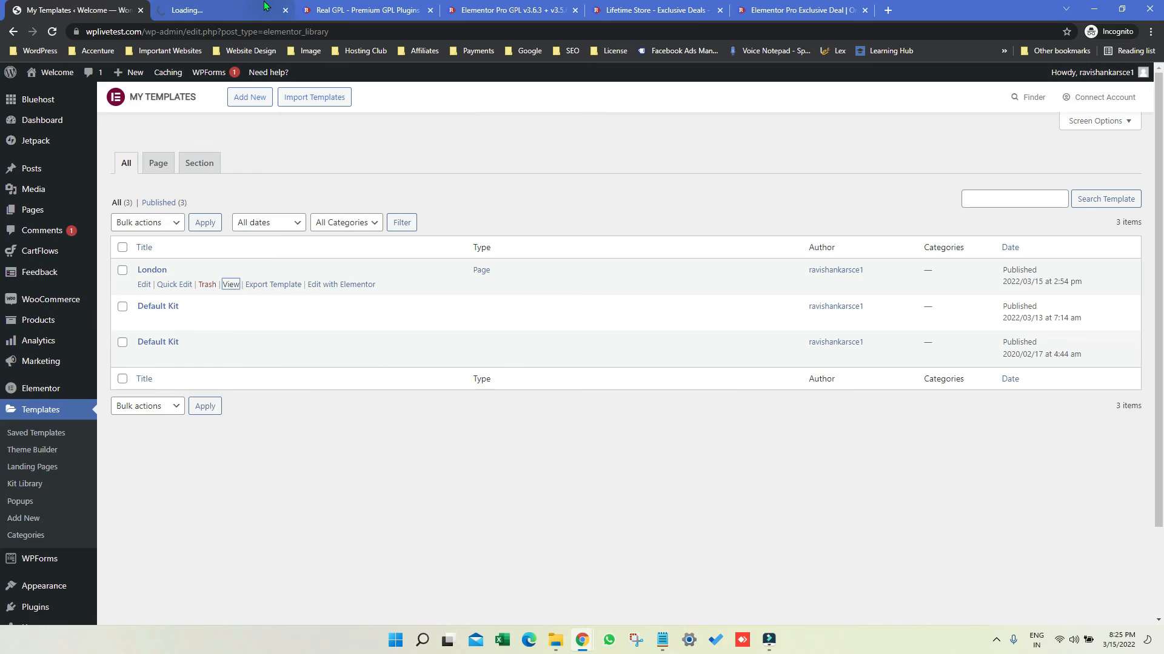
pyautogui.click(230, 284)
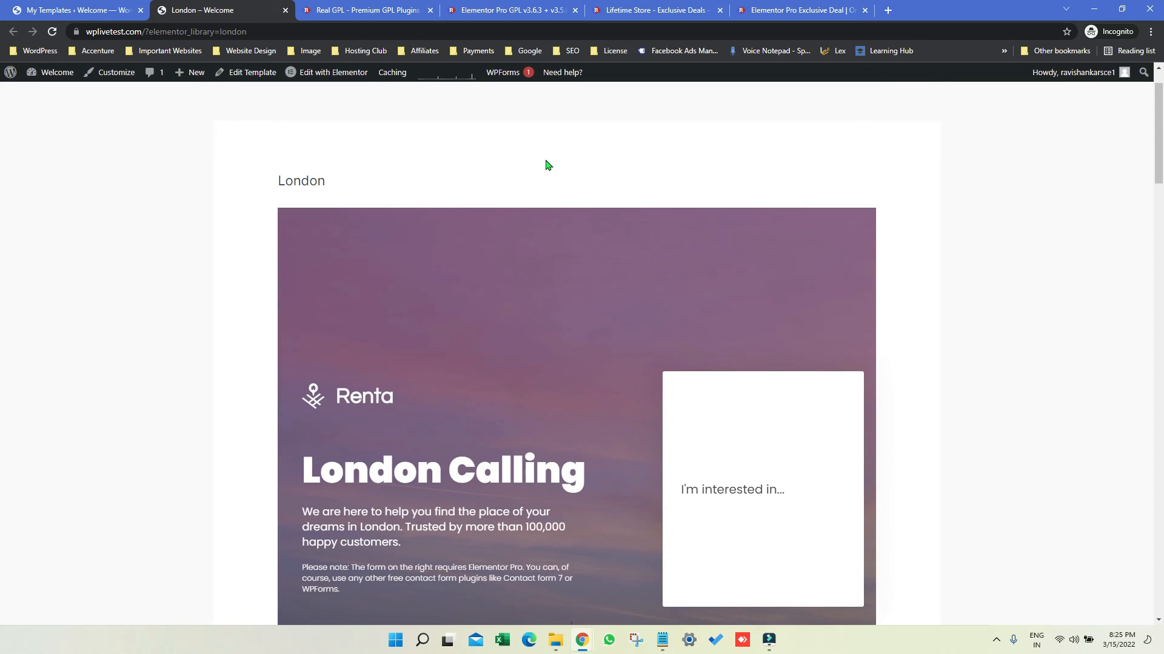
# Look over the London preview page, then load it in the Elementor editor
pyautogui.scroll(-3)
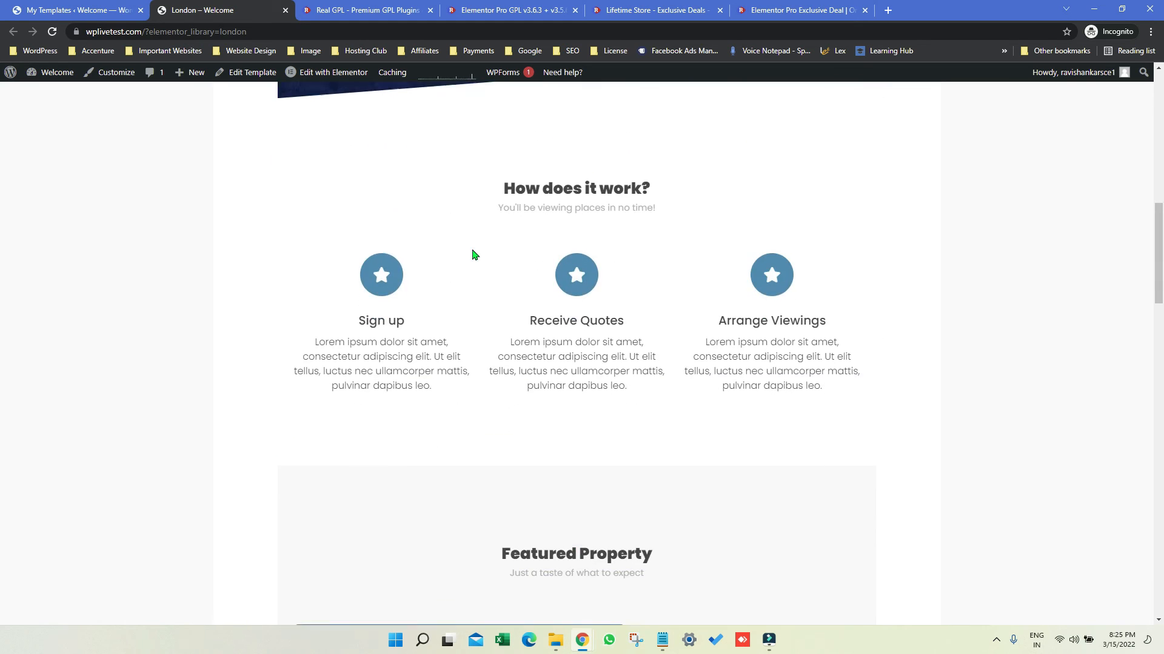
pyautogui.scroll(-3)
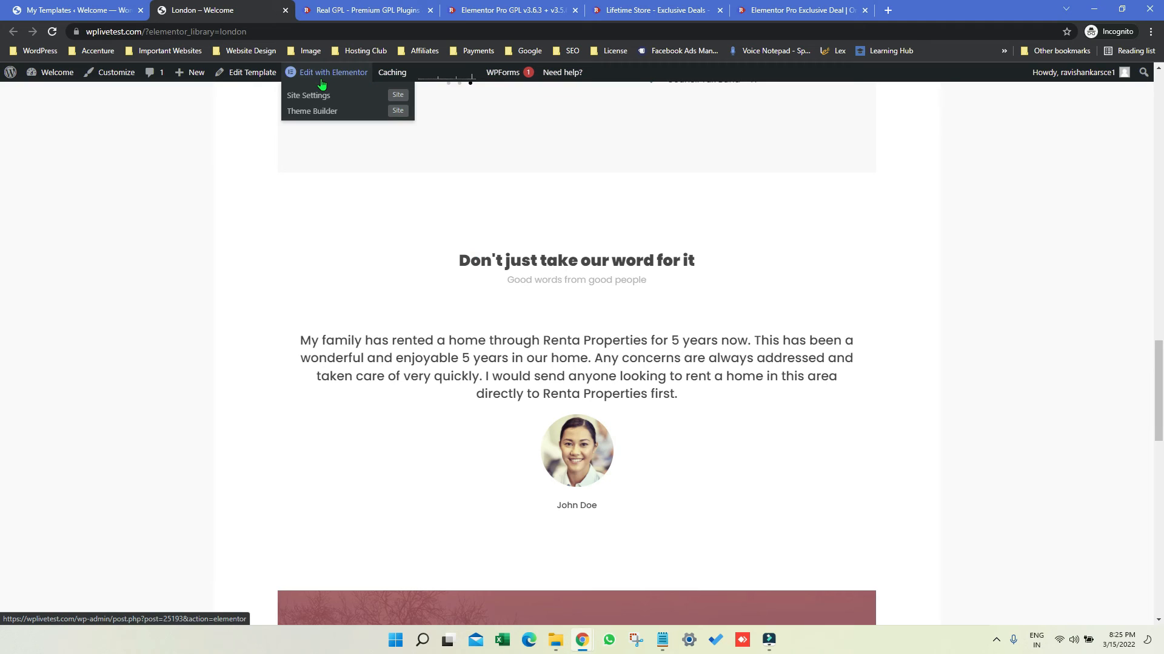
pyautogui.click(332, 72)
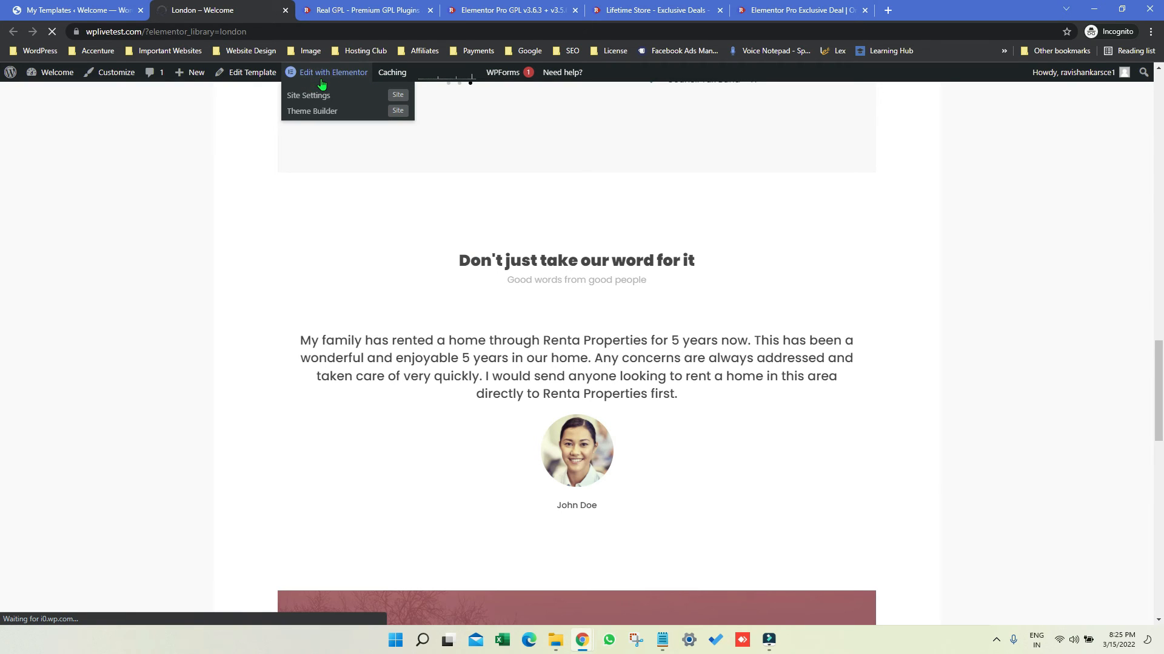
pyautogui.click(334, 72)
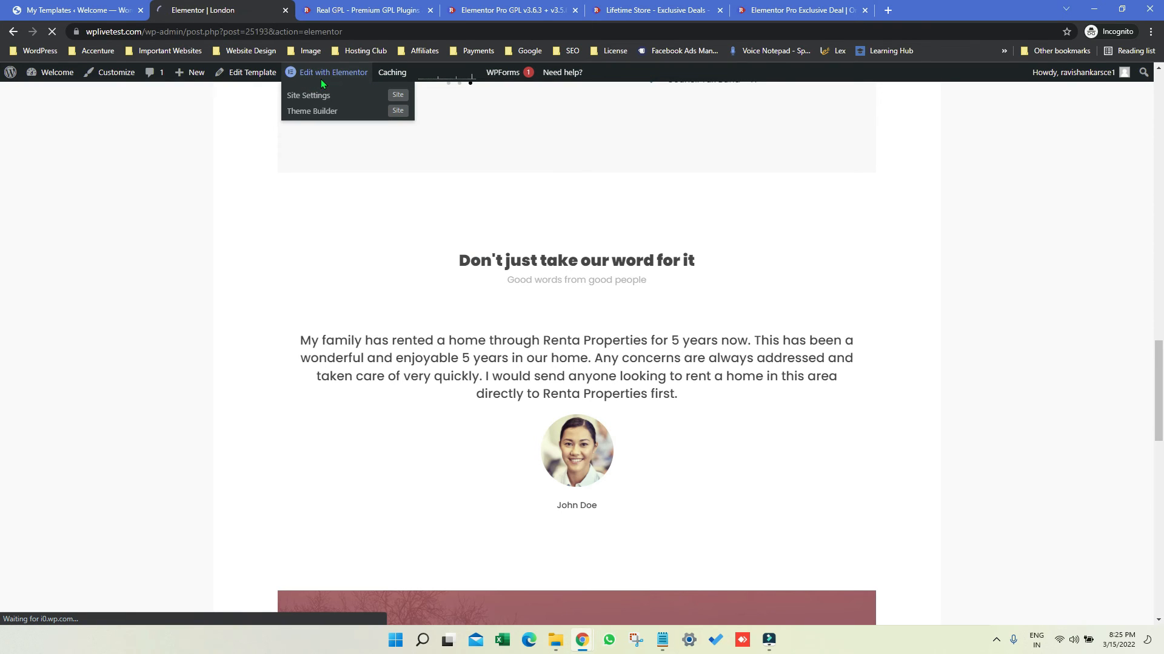
# Let the London template finish loading in Elementor, then return to RealGPL's Elementor Pro GPL product page
pyautogui.click(332, 72)
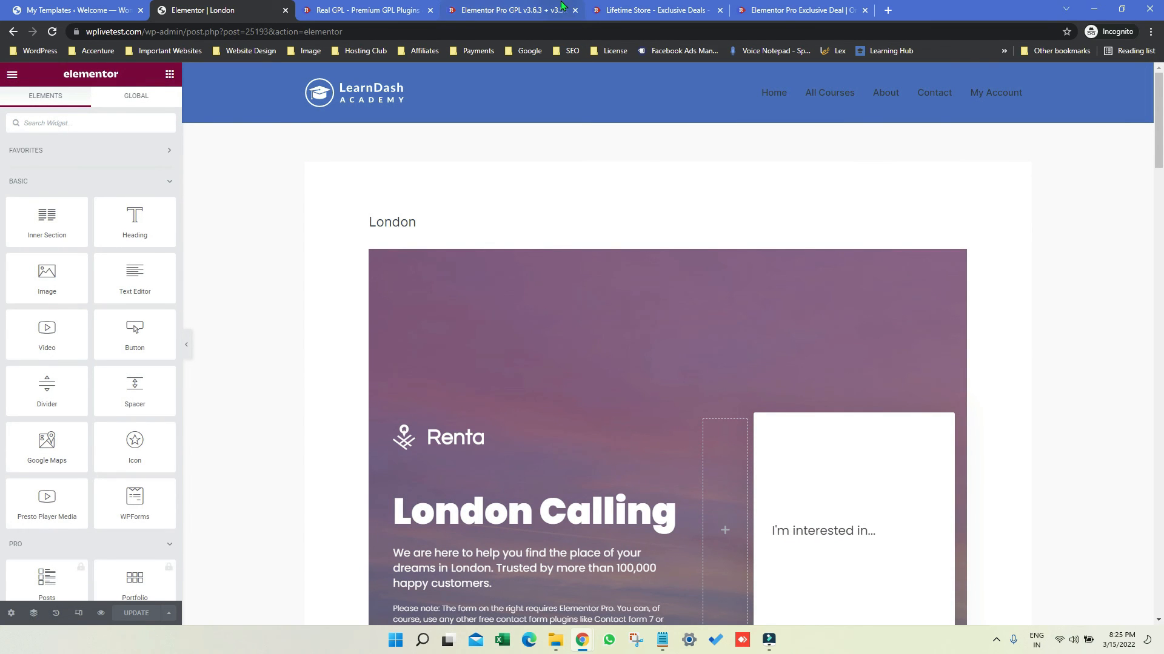
pyautogui.click(517, 9)
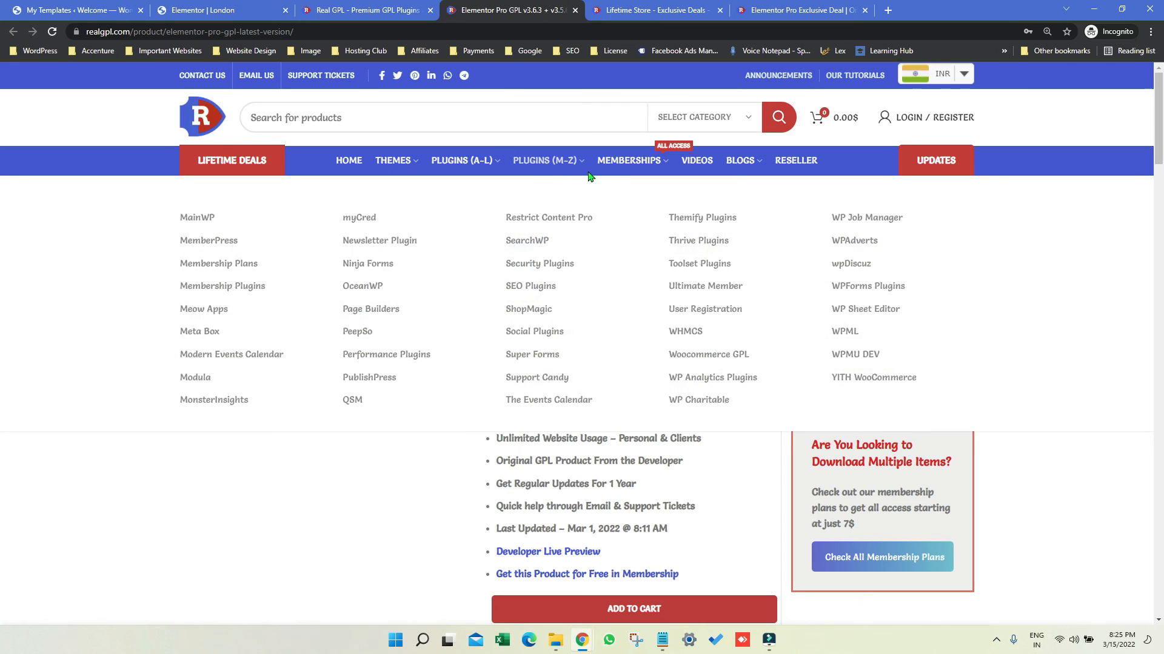
pyautogui.moveTo(617, 172)
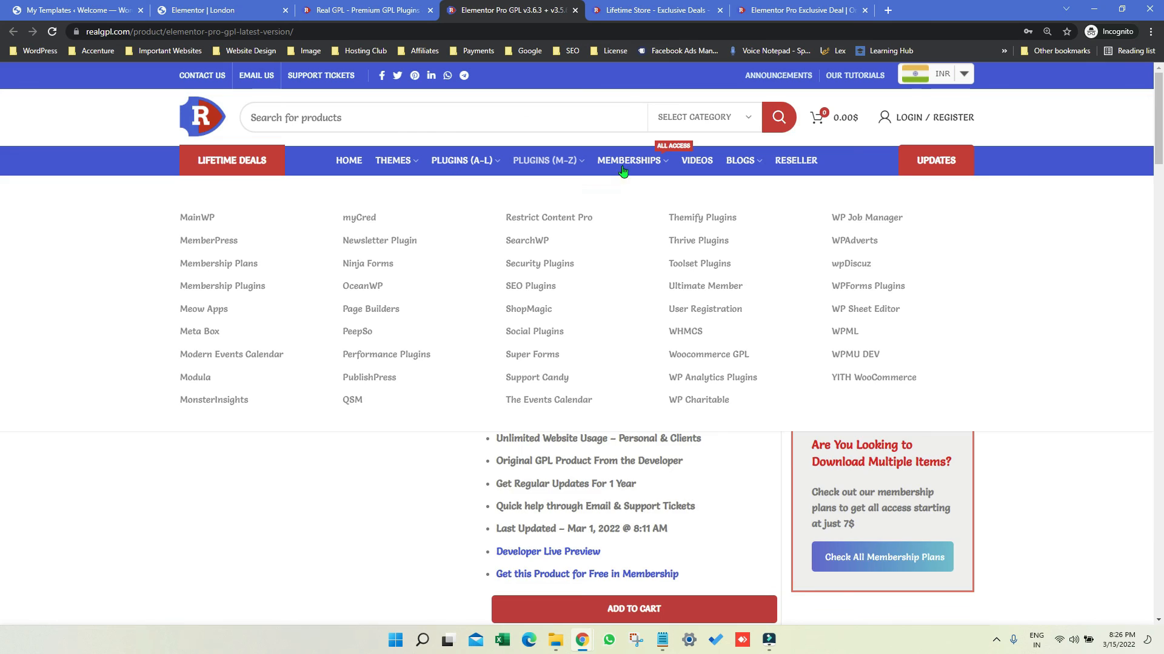
# Show RealGPL's membership plans with Starter, Super Saver, VIP and Lifetime tiers
pyautogui.click(630, 160)
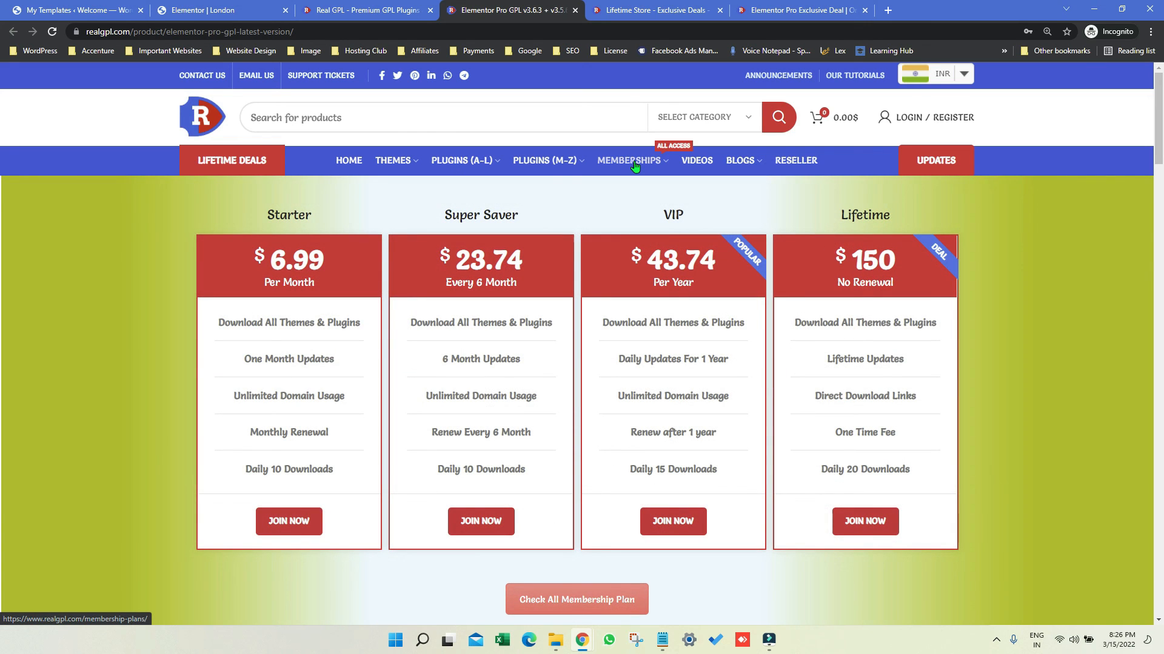